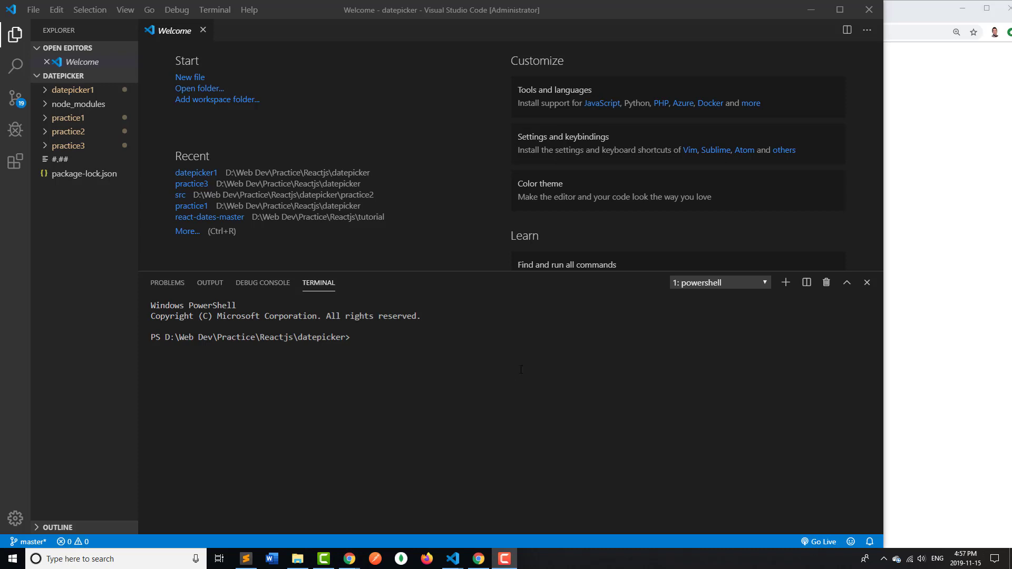
pyautogui.moveTo(483, 310)
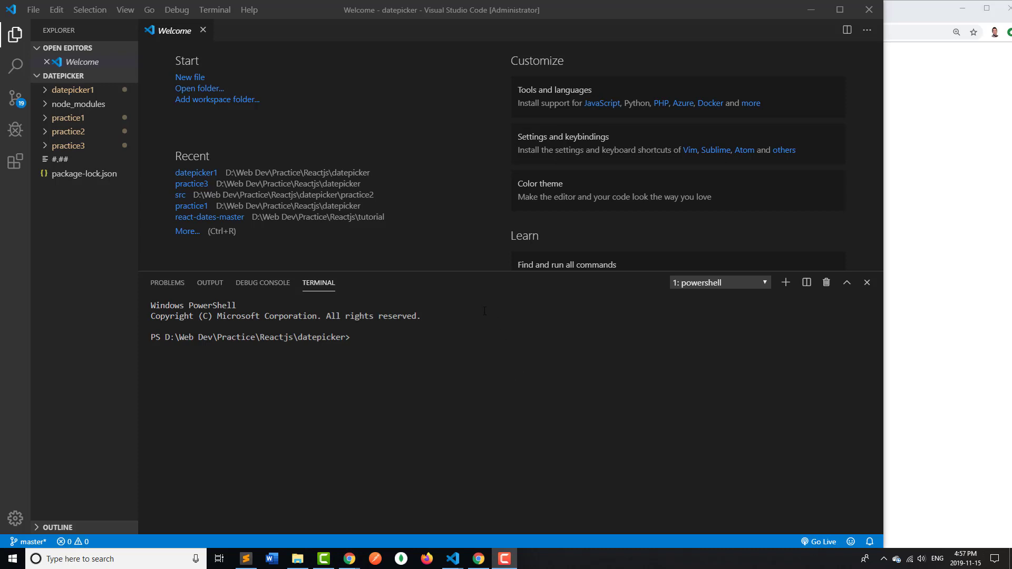
pyautogui.moveTo(388, 287)
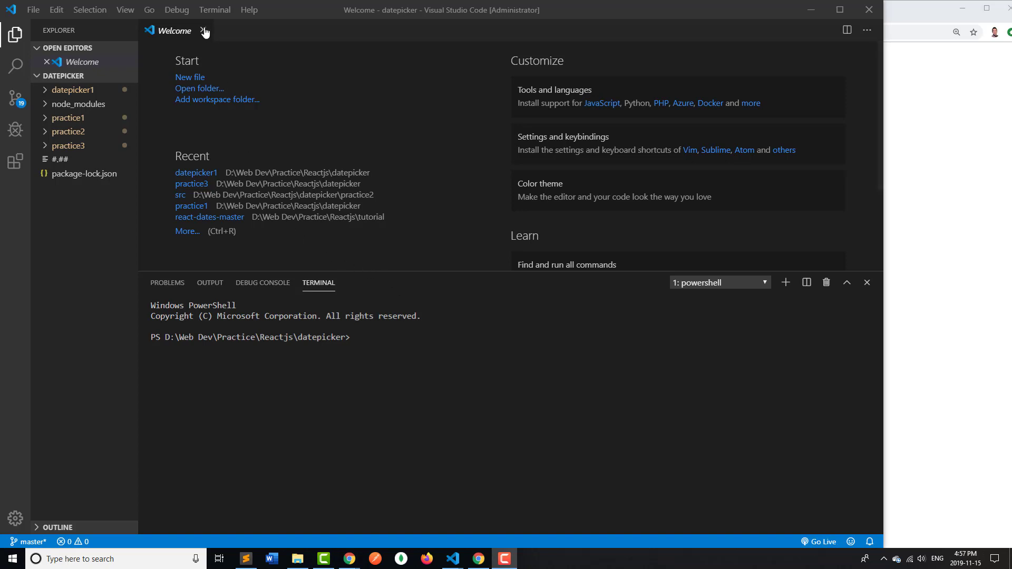
pyautogui.moveTo(203, 31)
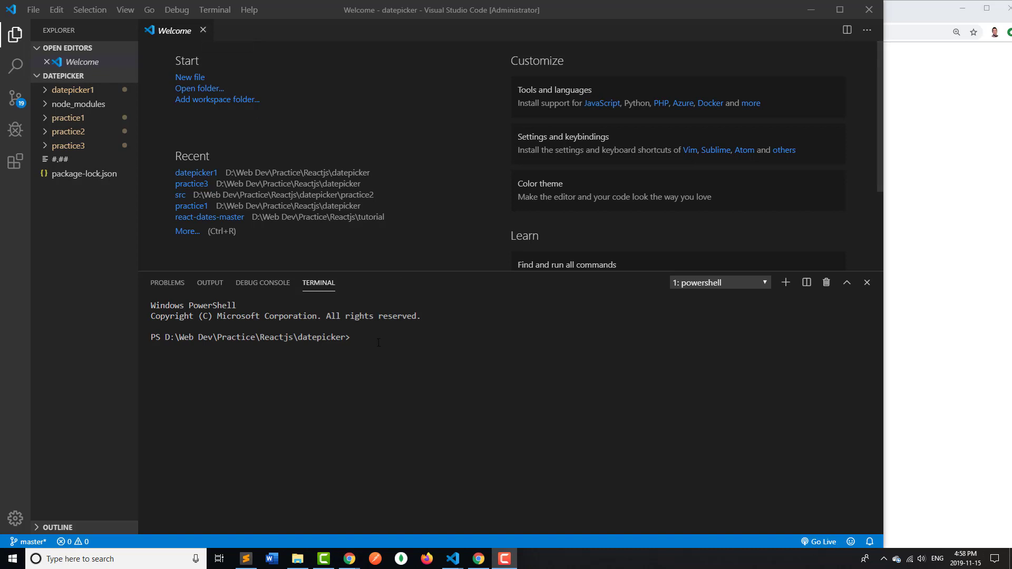
# Run npx create-react-app datepicker2 in the terminal to generate the app
pyautogui.click(357, 337)
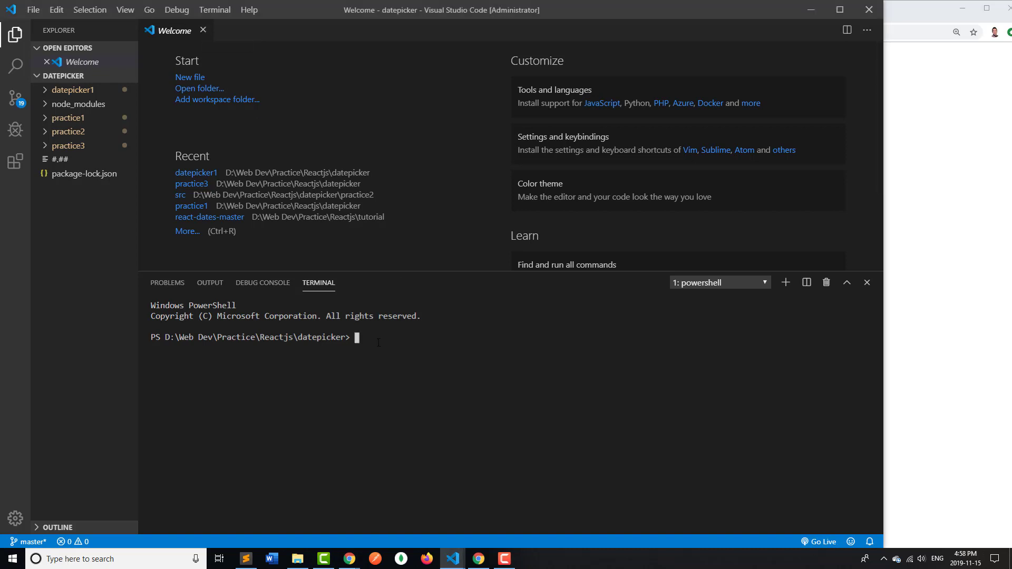
pyautogui.write('np')
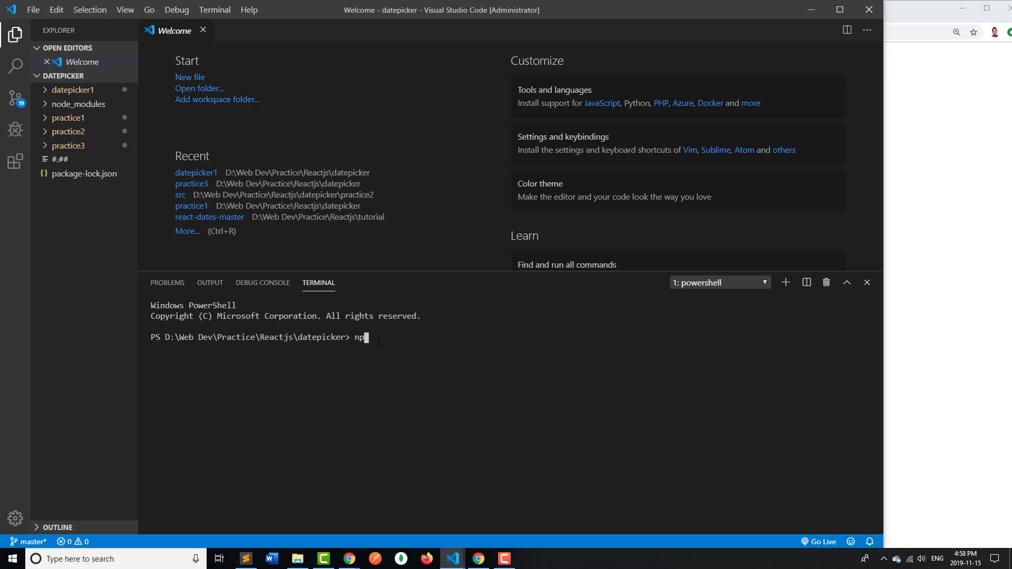
pyautogui.write('x creat')
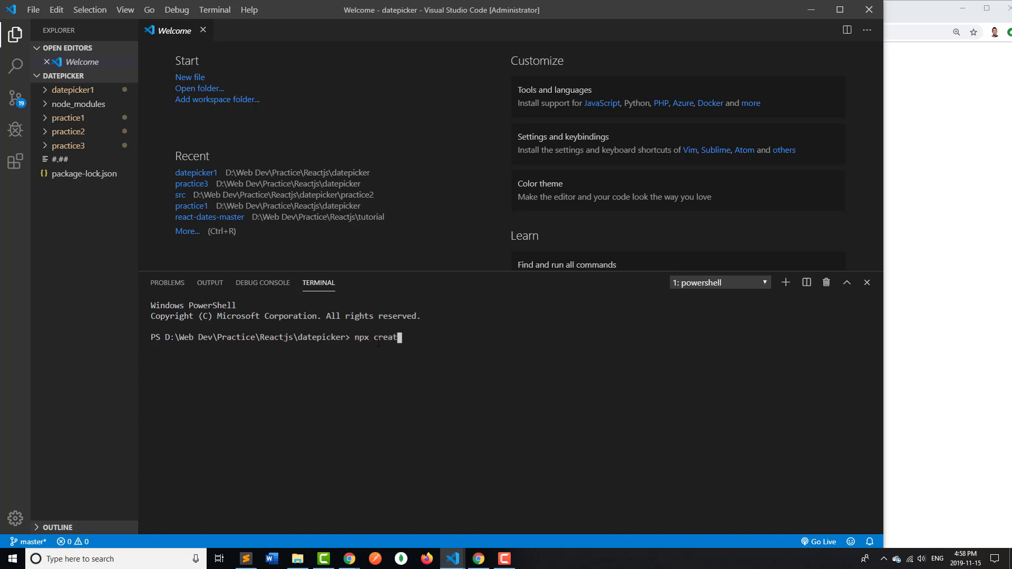
pyautogui.write('e-')
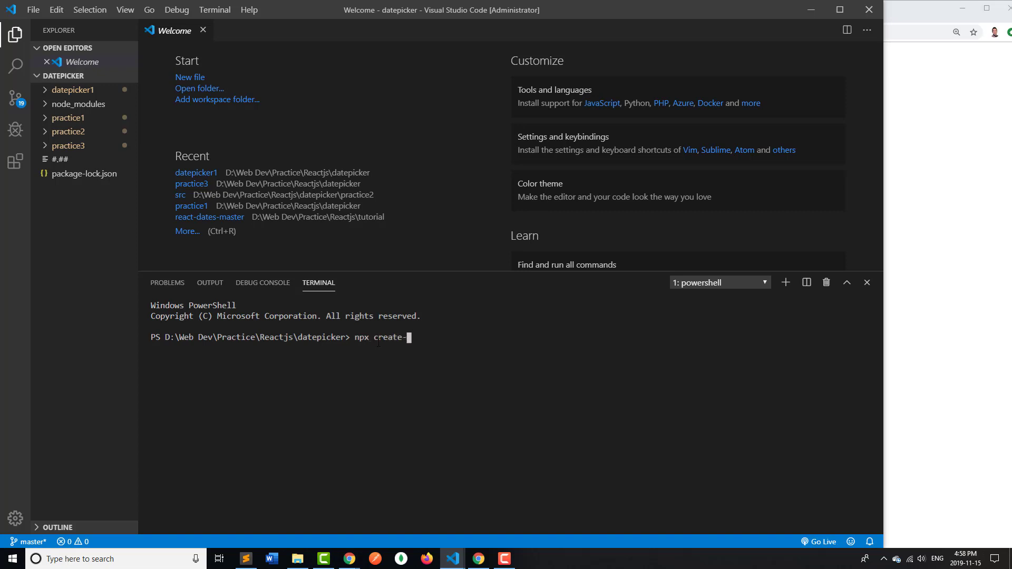
pyautogui.write('react-app')
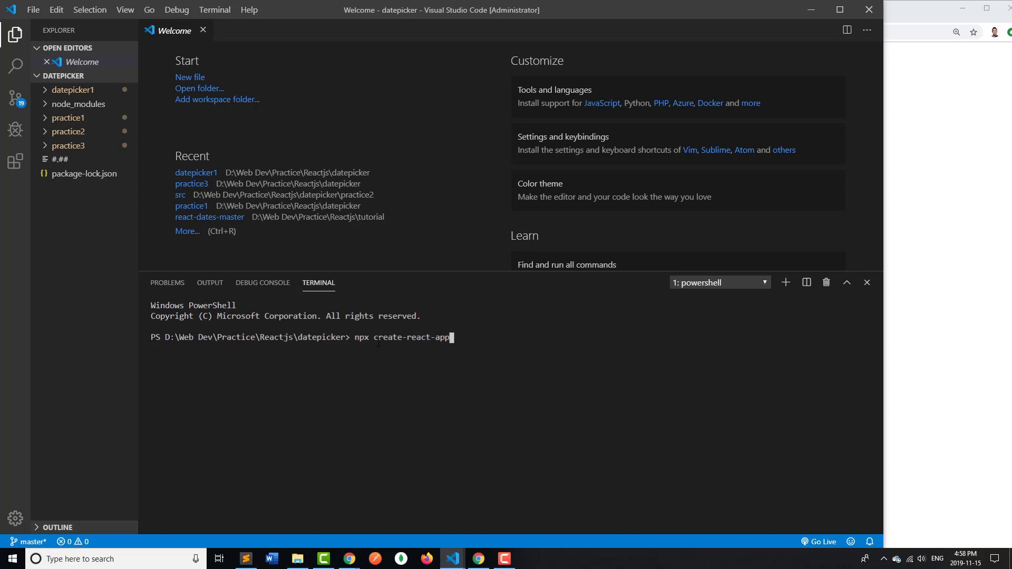
pyautogui.write('datep')
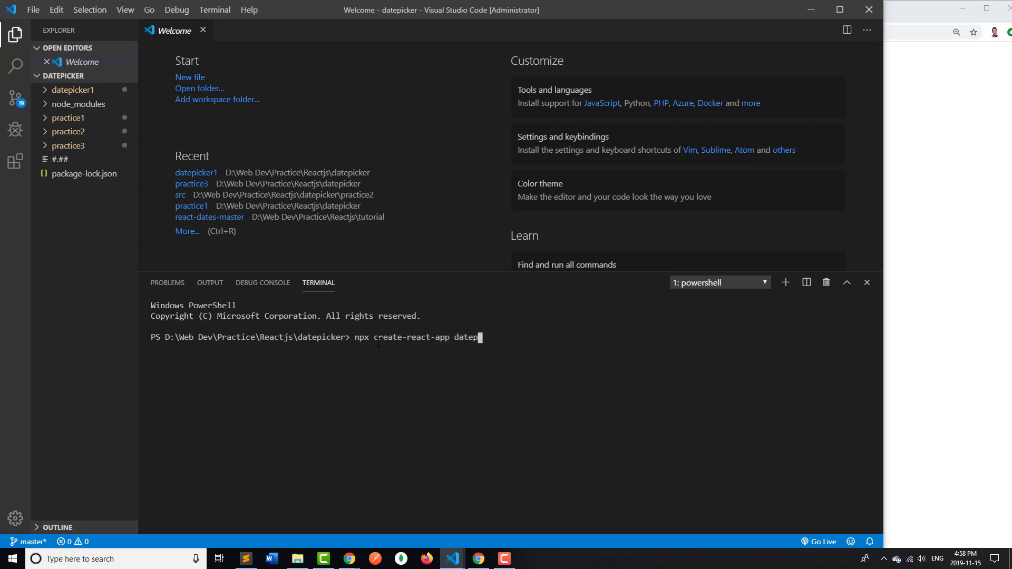
pyautogui.press('Return')
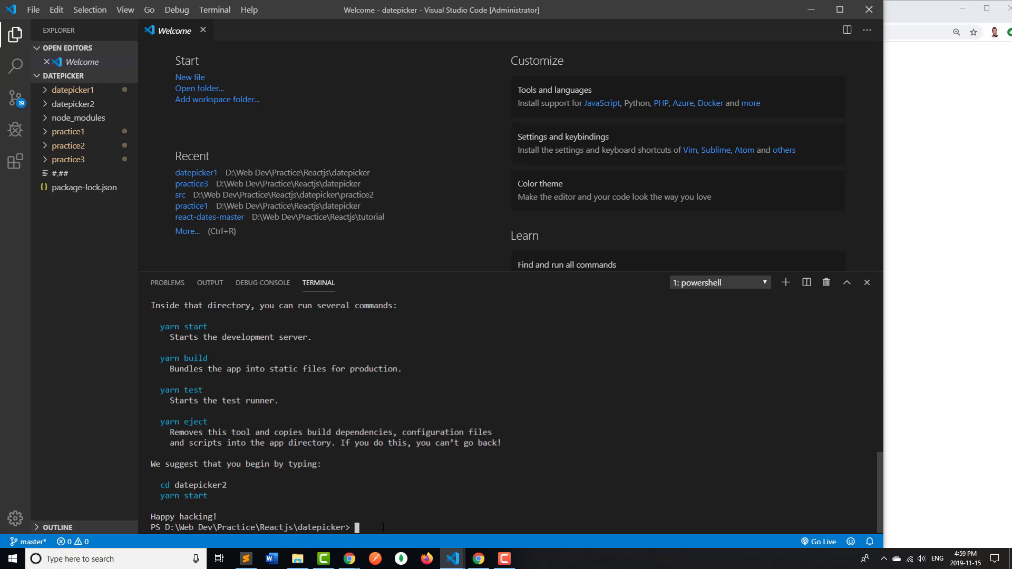
pyautogui.moveTo(870, 288)
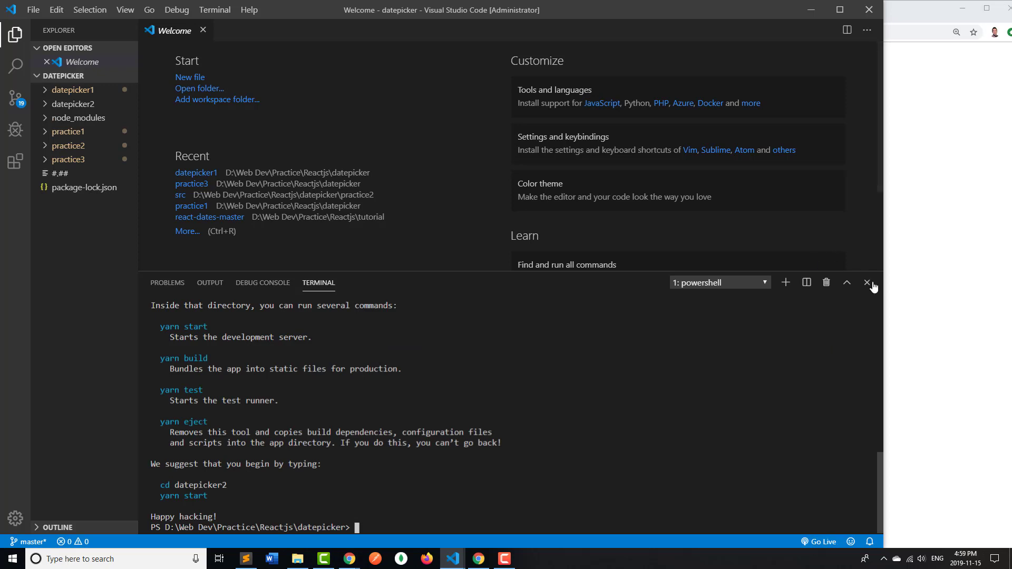
# Close the terminal and Welcome tab, then open datepicker/datepicker2 as the workspace folder
pyautogui.click(868, 283)
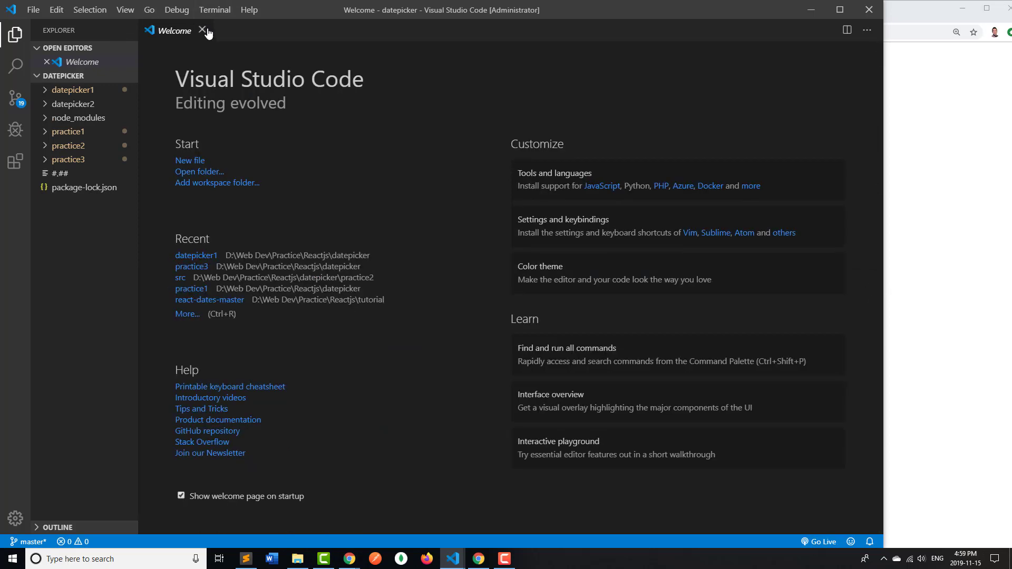
pyautogui.click(32, 9)
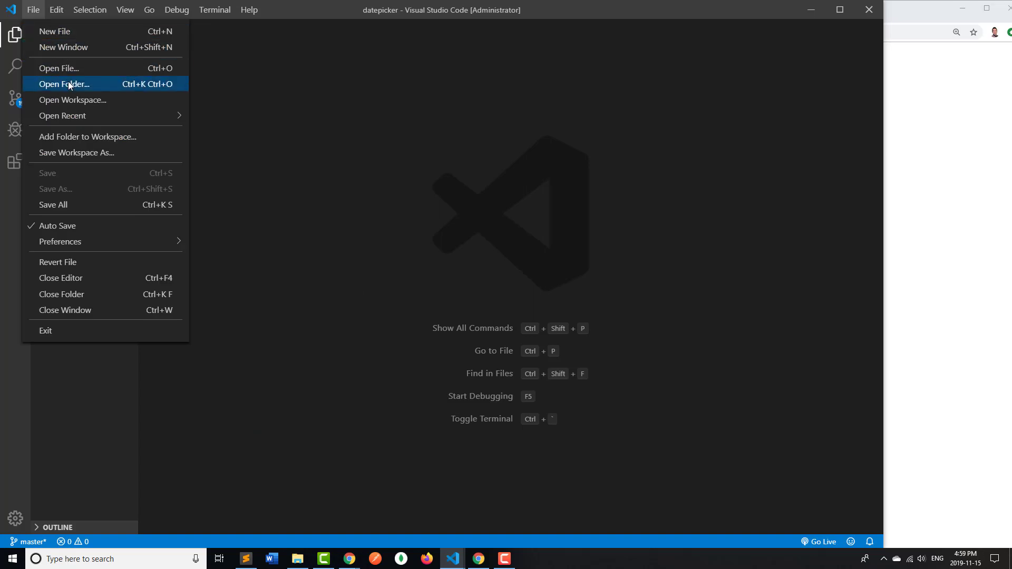
pyautogui.click(64, 84)
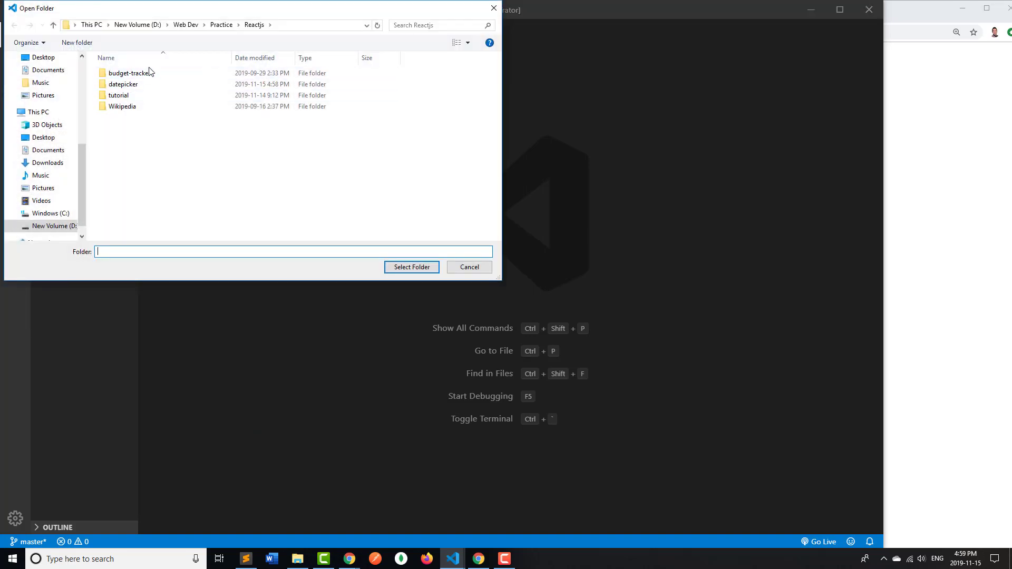
pyautogui.doubleClick(121, 84)
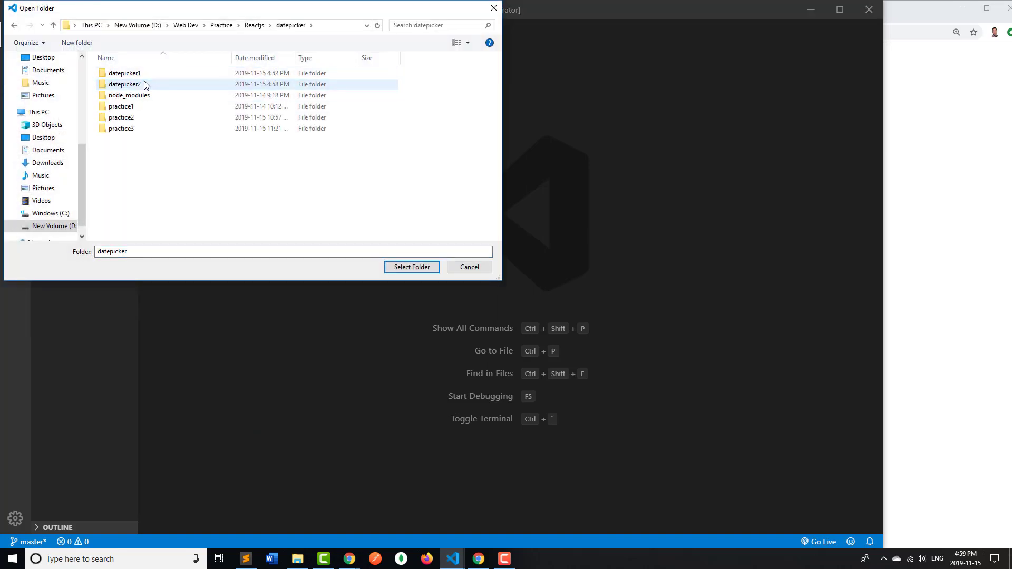
pyautogui.click(411, 266)
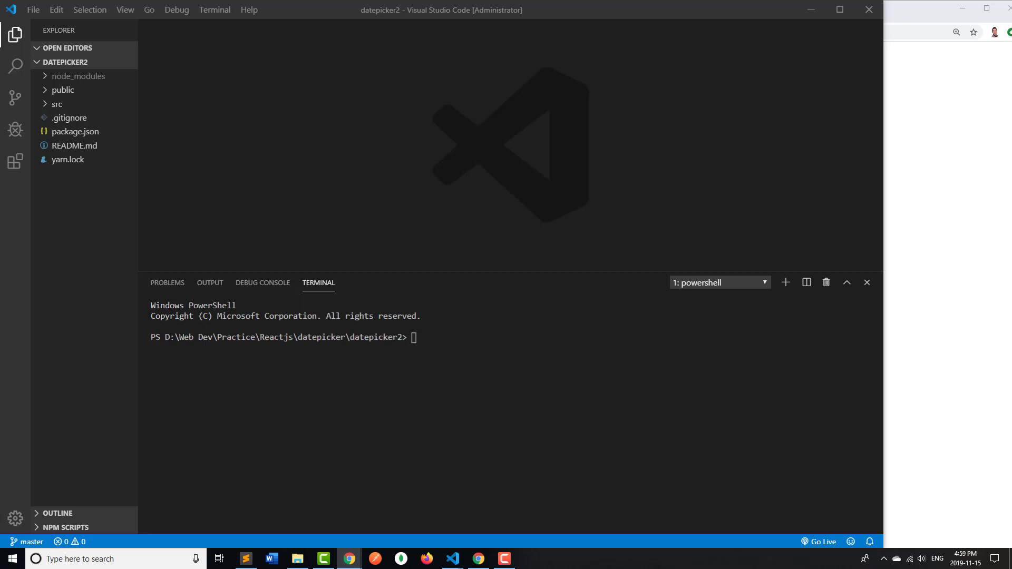
# Run npm install --save react-dates bootstrap in the datepicker2 terminal
pyautogui.click(476, 370)
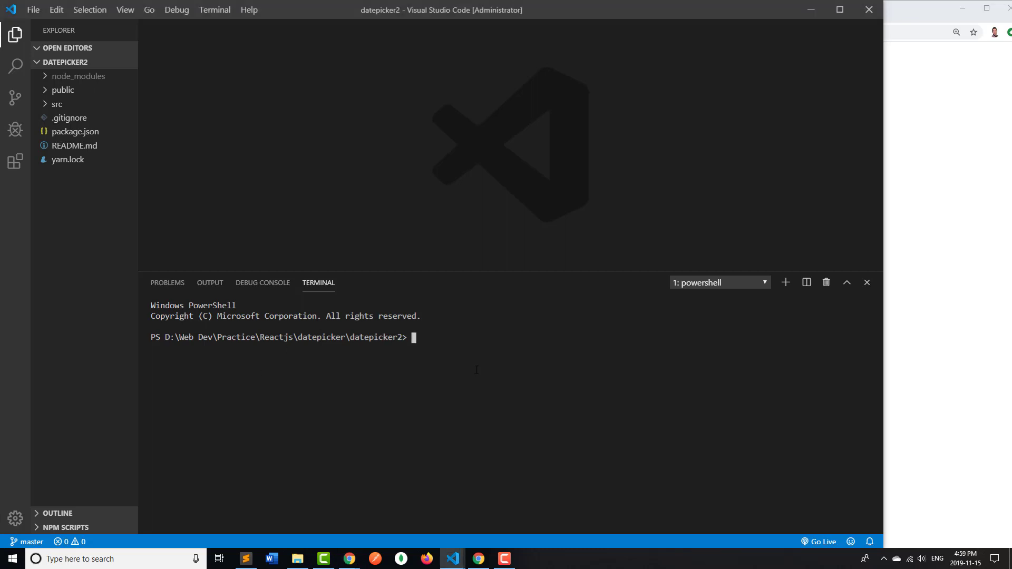
pyautogui.write('npm')
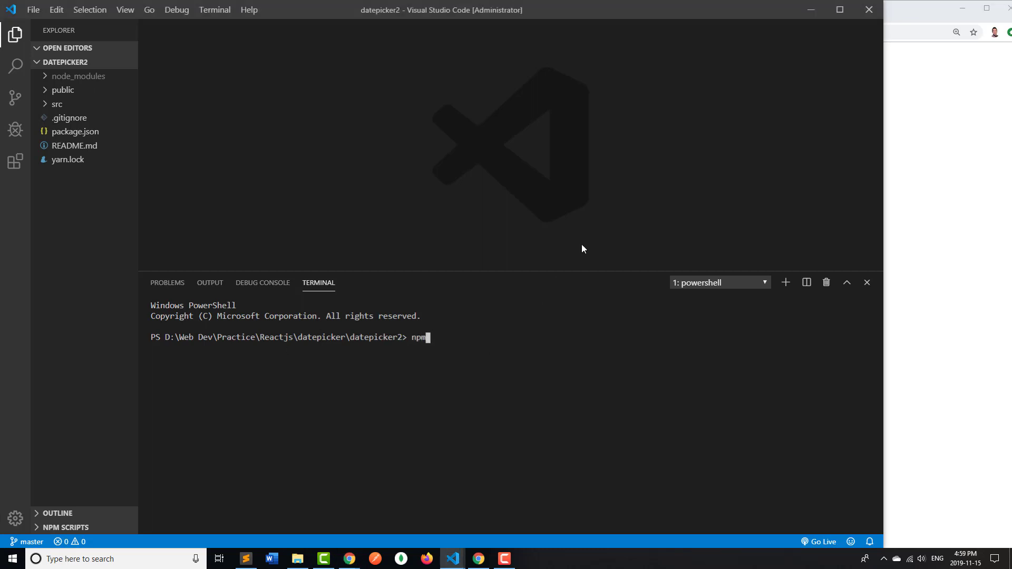
pyautogui.write('install -')
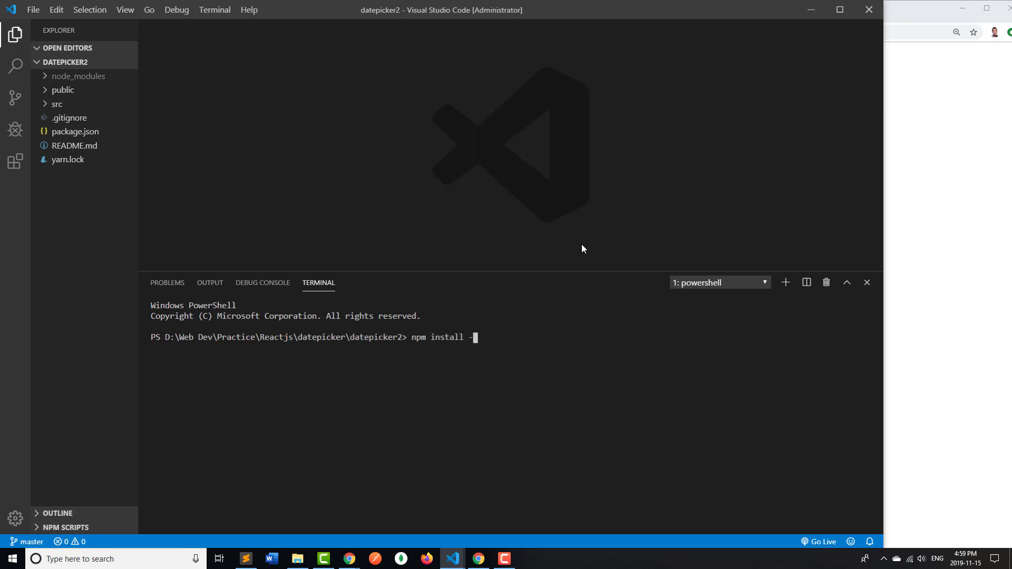
pyautogui.write('-save rea')
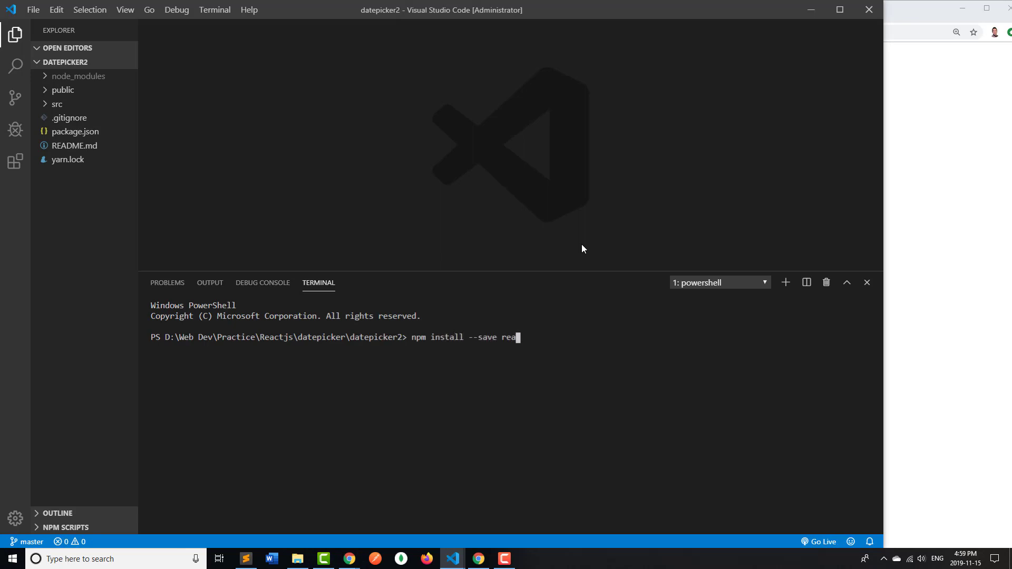
pyautogui.write('bootstra')
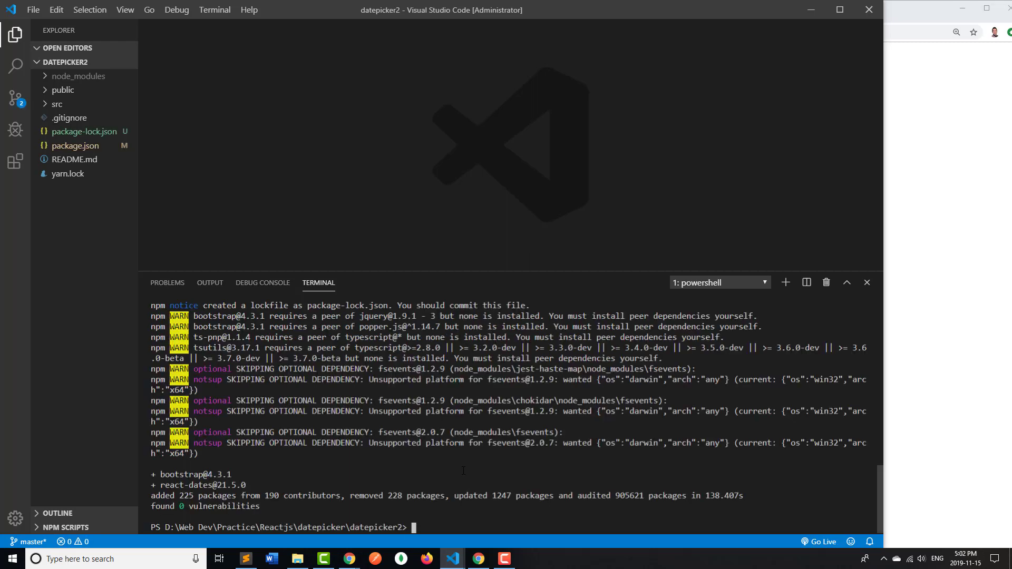
# Open src/App.js and replace its first three lines with Component, bootstrap and react-dates imports
pyautogui.click(58, 104)
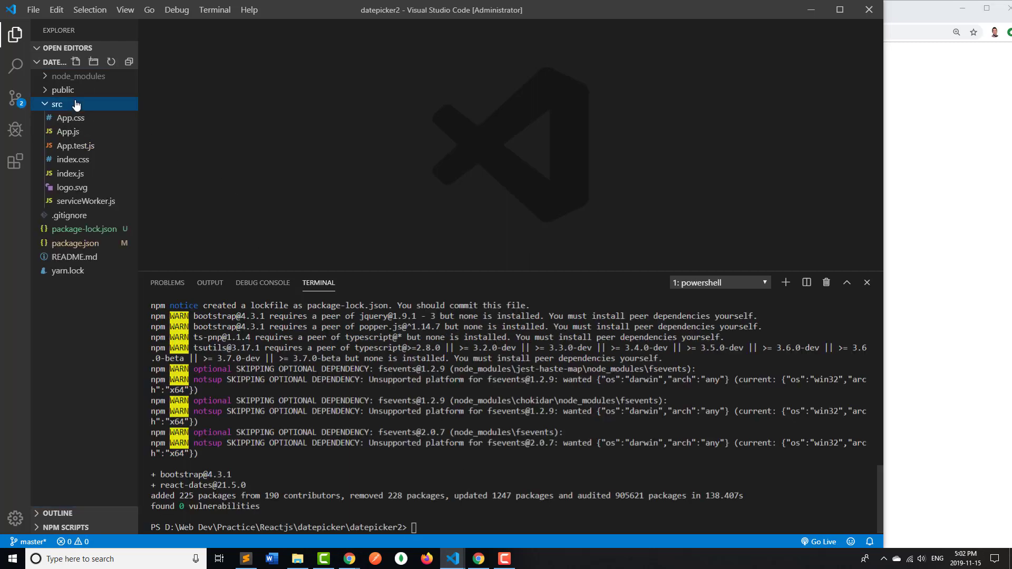
pyautogui.click(68, 131)
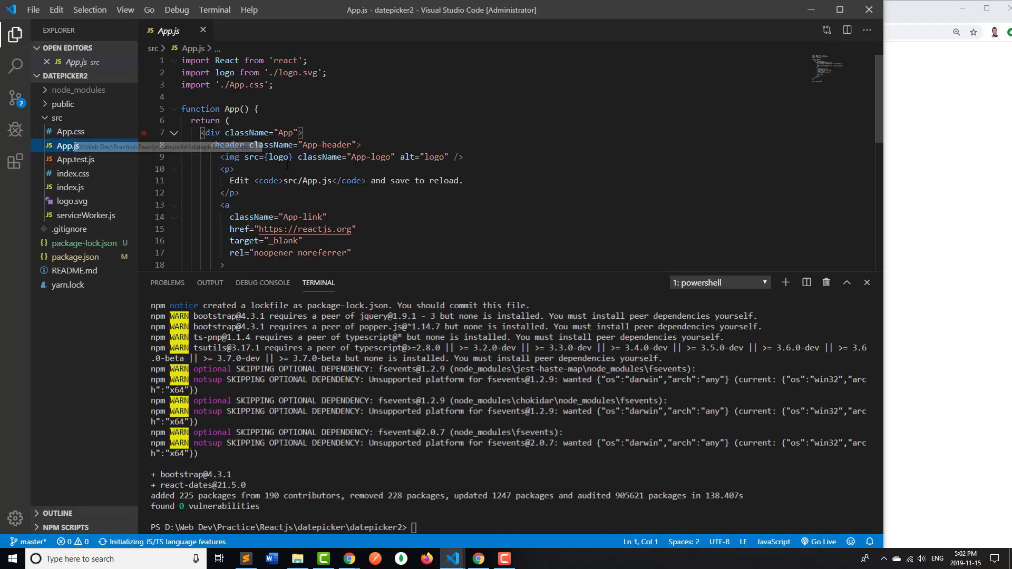
pyautogui.click(866, 282)
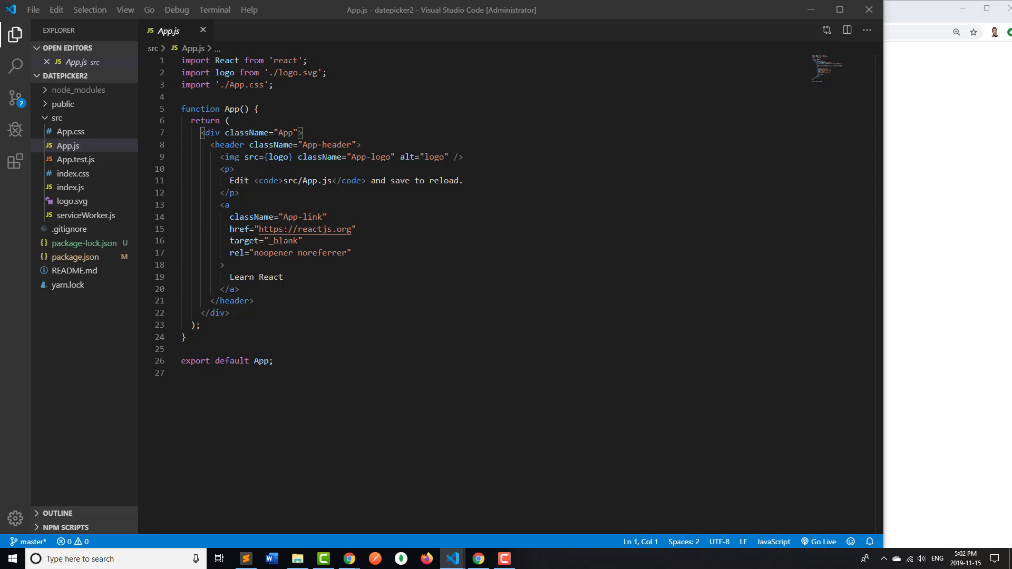
pyautogui.moveTo(182, 60); pyautogui.dragTo(273, 84)
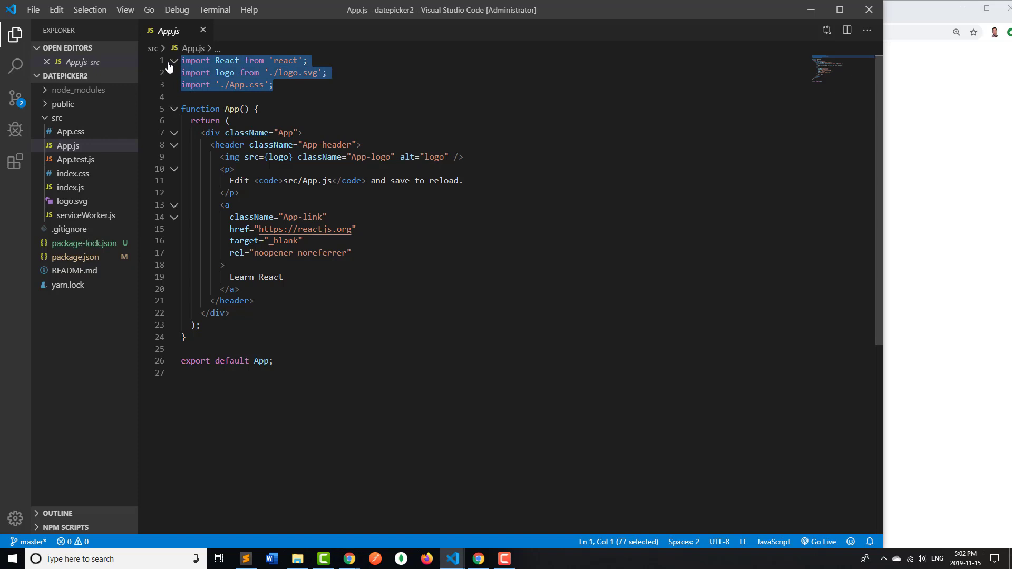
pyautogui.write("import React, { Component } from 'react';")
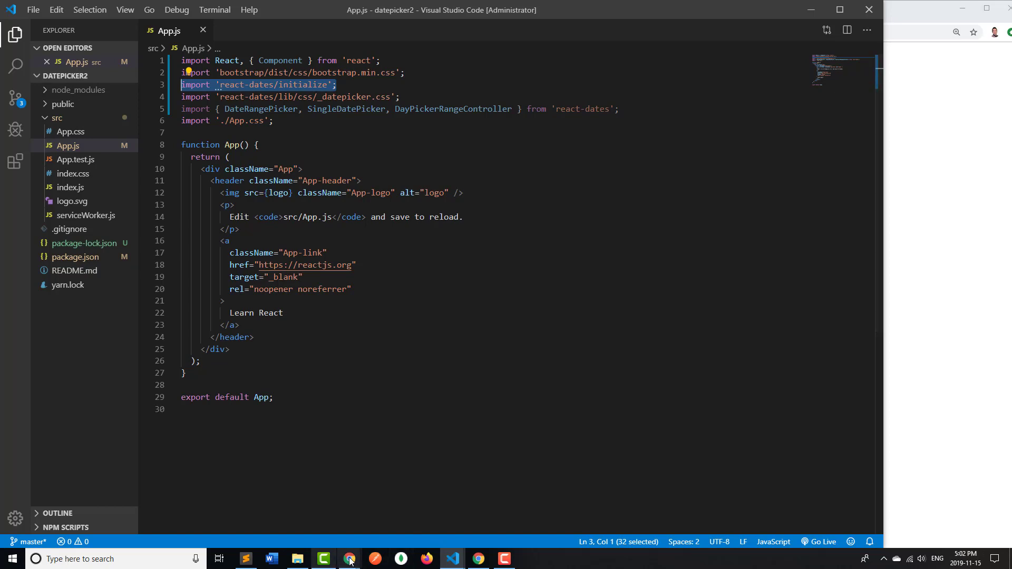
pyautogui.moveTo(348, 558)
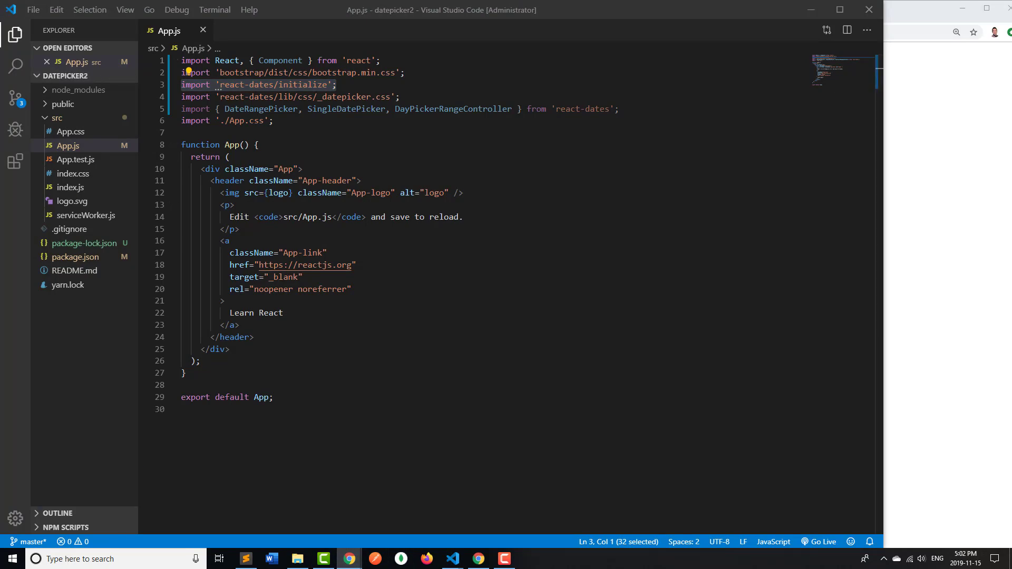
pyautogui.moveTo(348, 558)
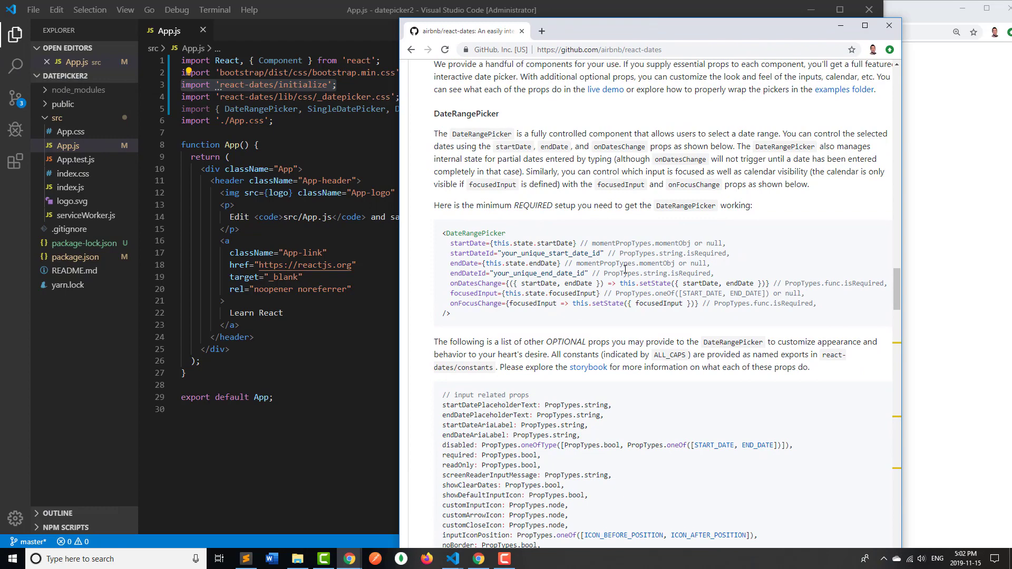
pyautogui.scroll(3)
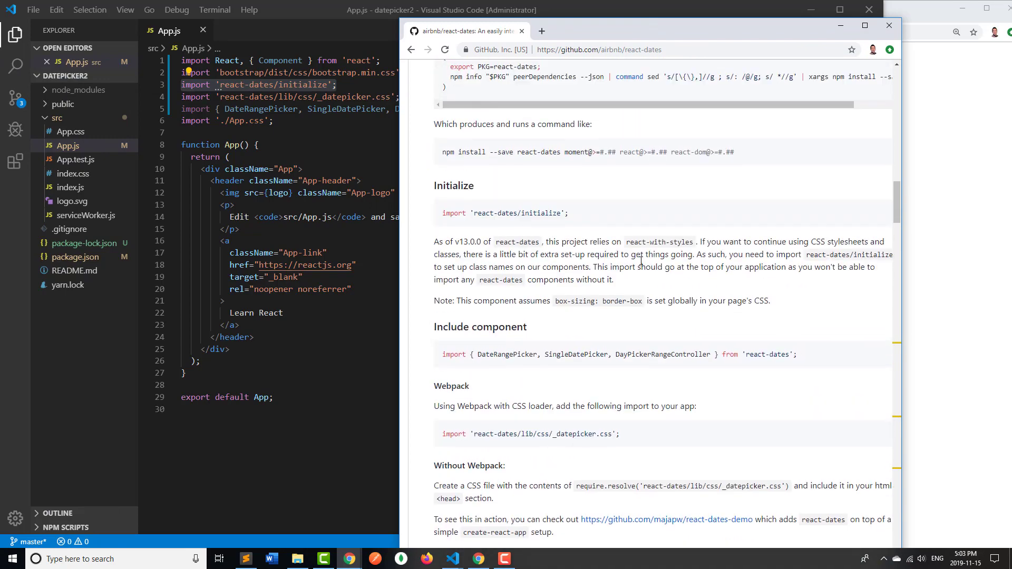
pyautogui.scroll(3)
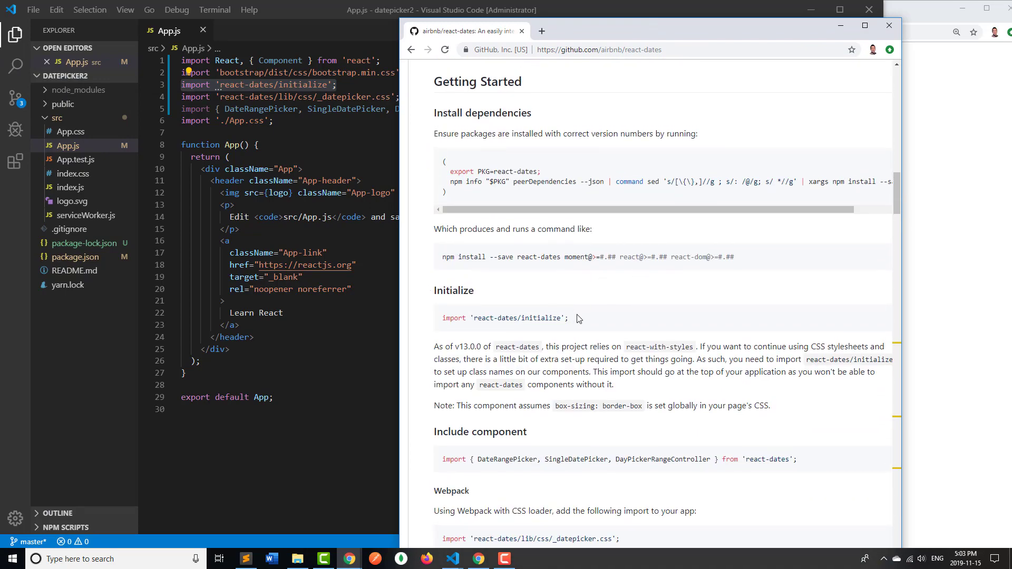
pyautogui.doubleClick(477, 81)
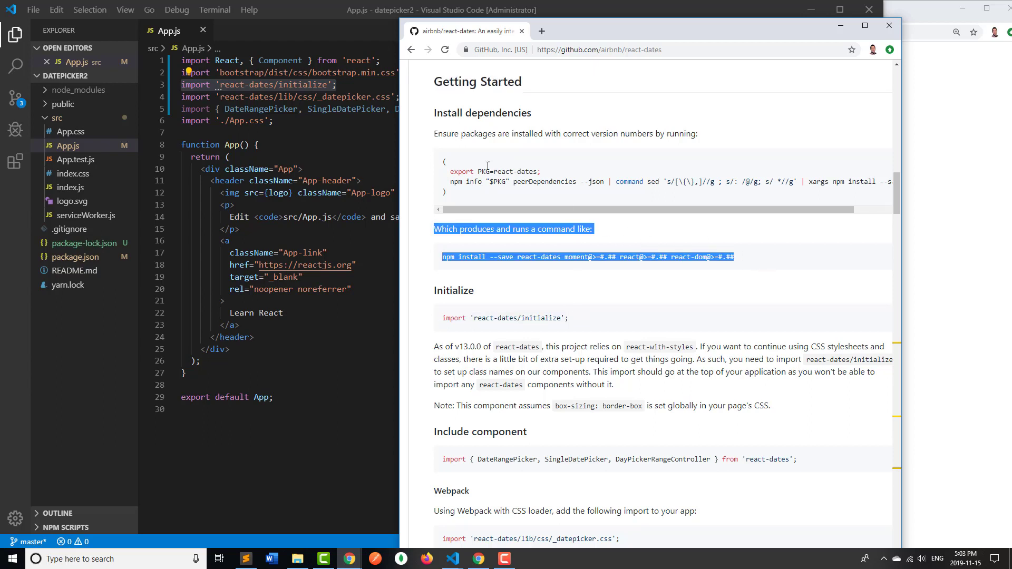
pyautogui.click(589, 321)
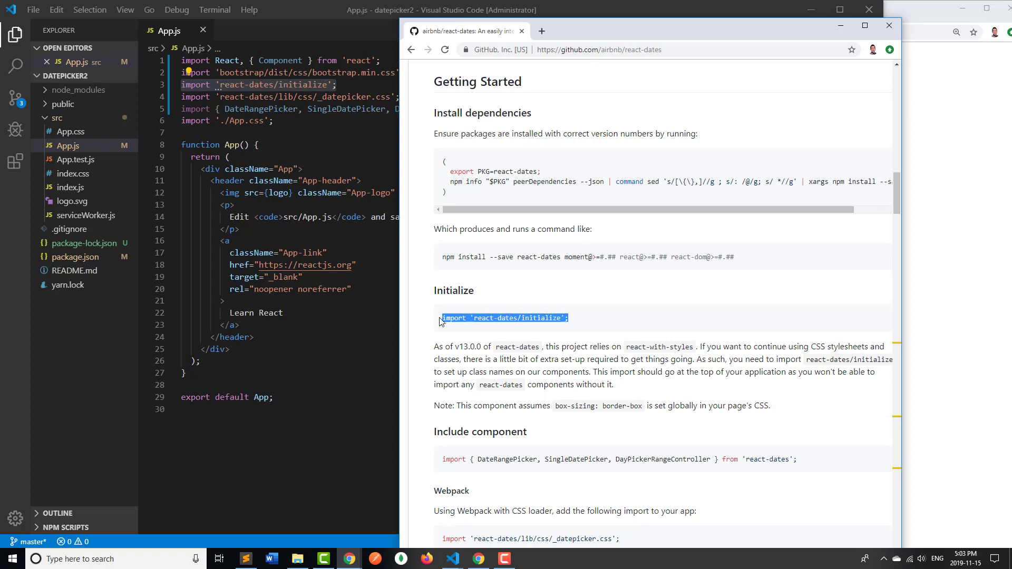
pyautogui.scroll(-3)
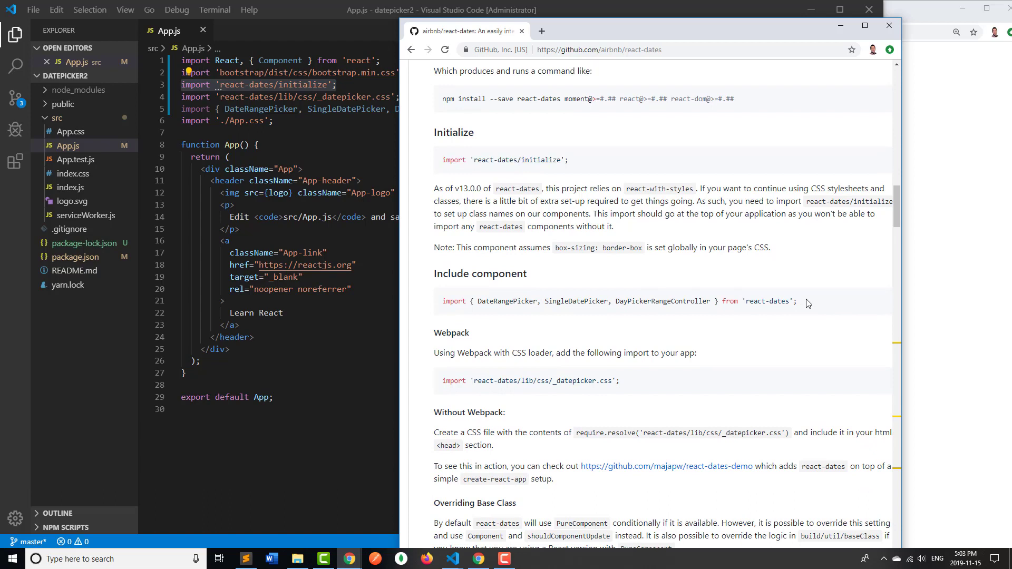
pyautogui.tripleClick(620, 301)
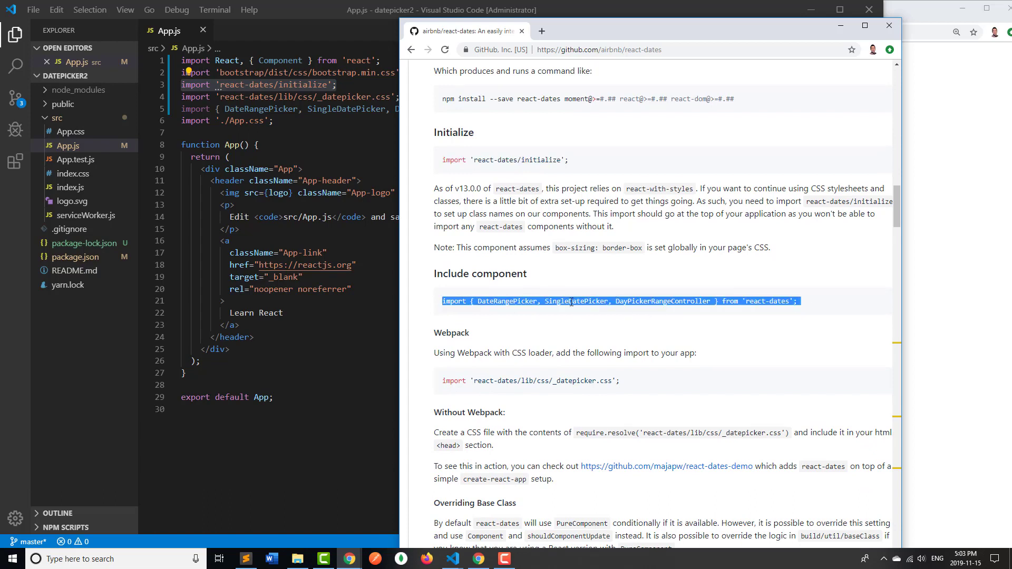
pyautogui.click(484, 300)
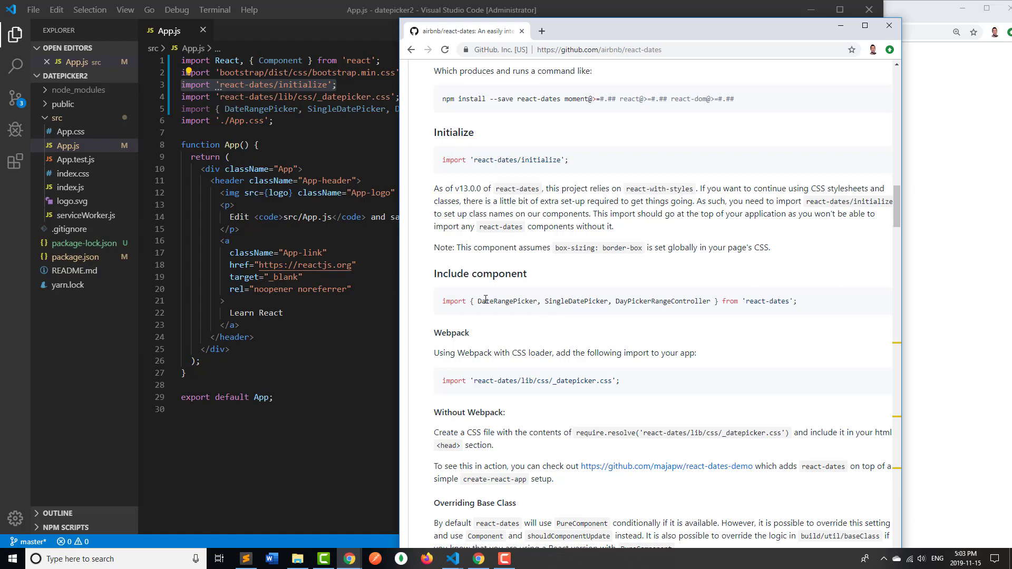
pyautogui.doubleClick(661, 302)
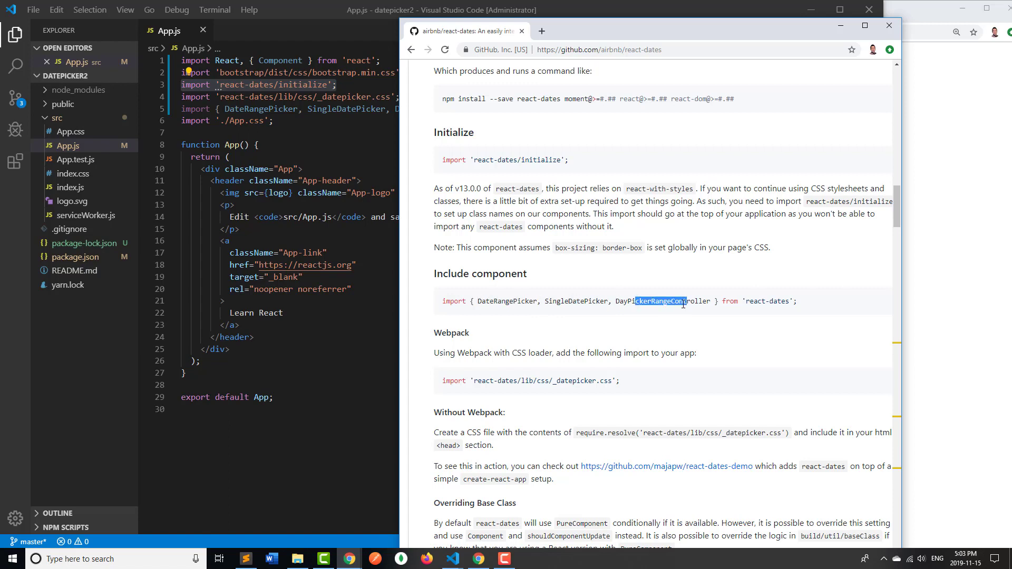
pyautogui.moveTo(627, 379)
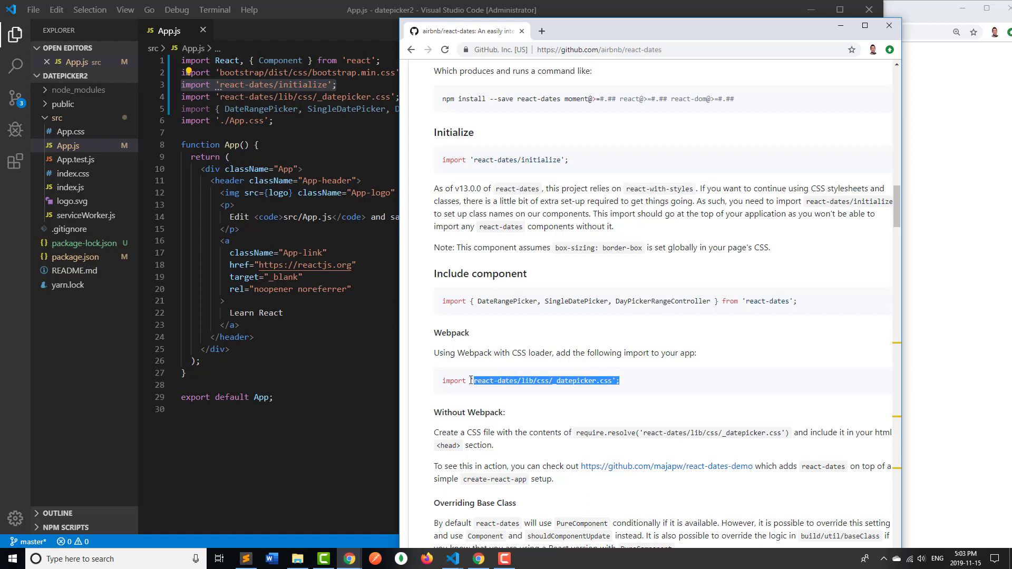
pyautogui.tripleClick(529, 380)
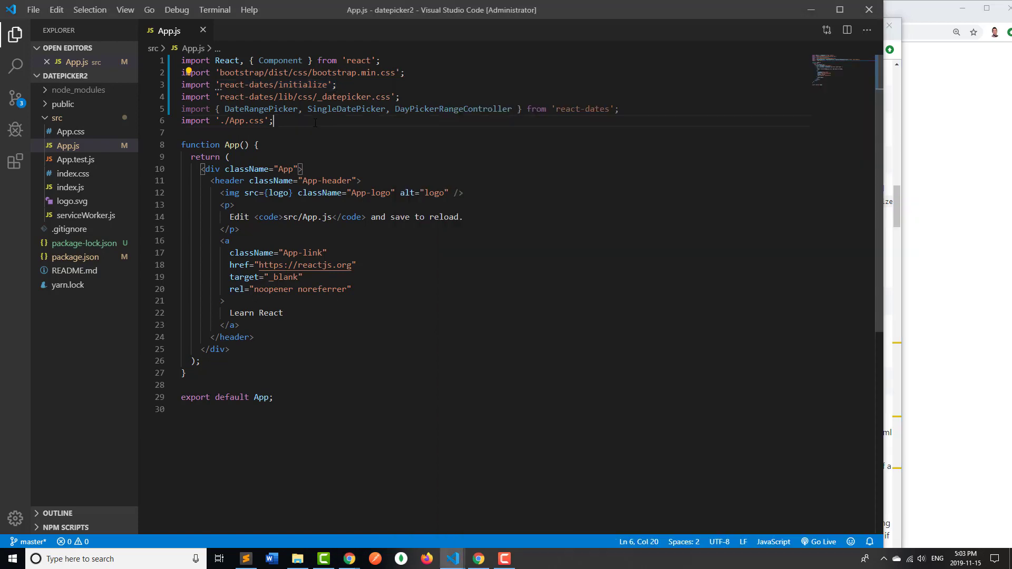
# Review the bootstrap stylesheet and DateRangePicker, SingleDatePicker, DayPickerRangeController imports in App.js
pyautogui.click(294, 84)
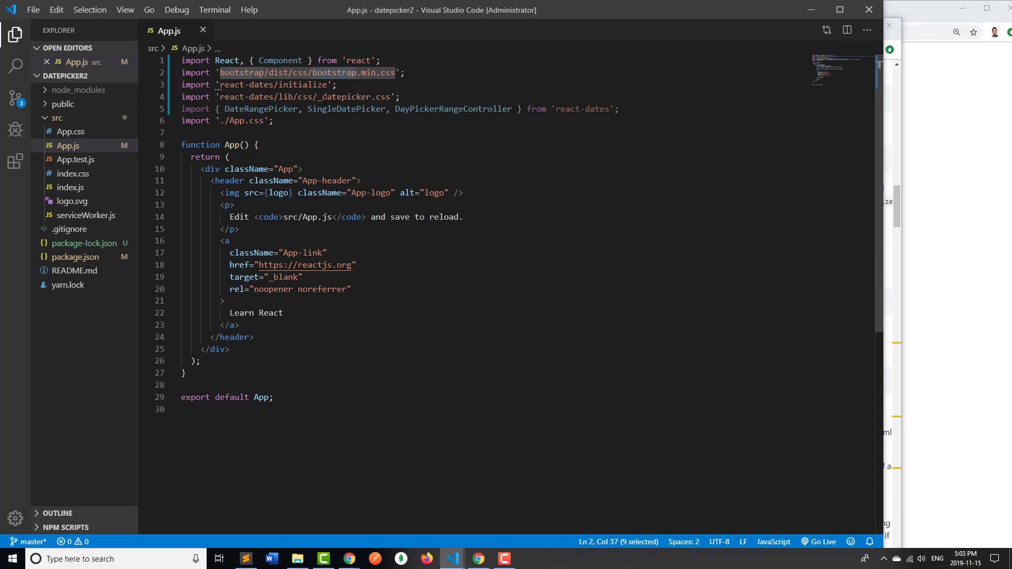
pyautogui.doubleClick(343, 96)
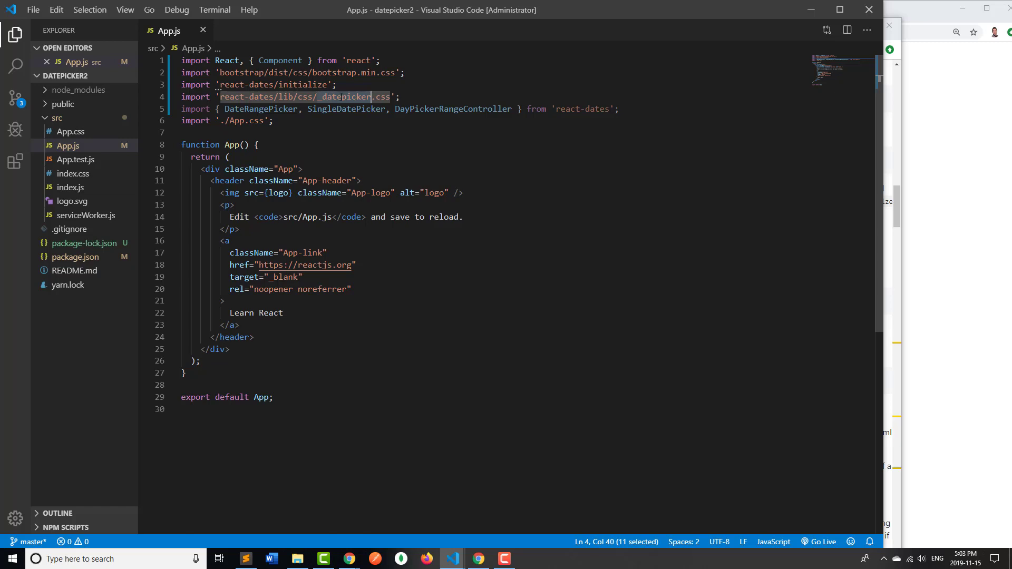
pyautogui.doubleClick(260, 109)
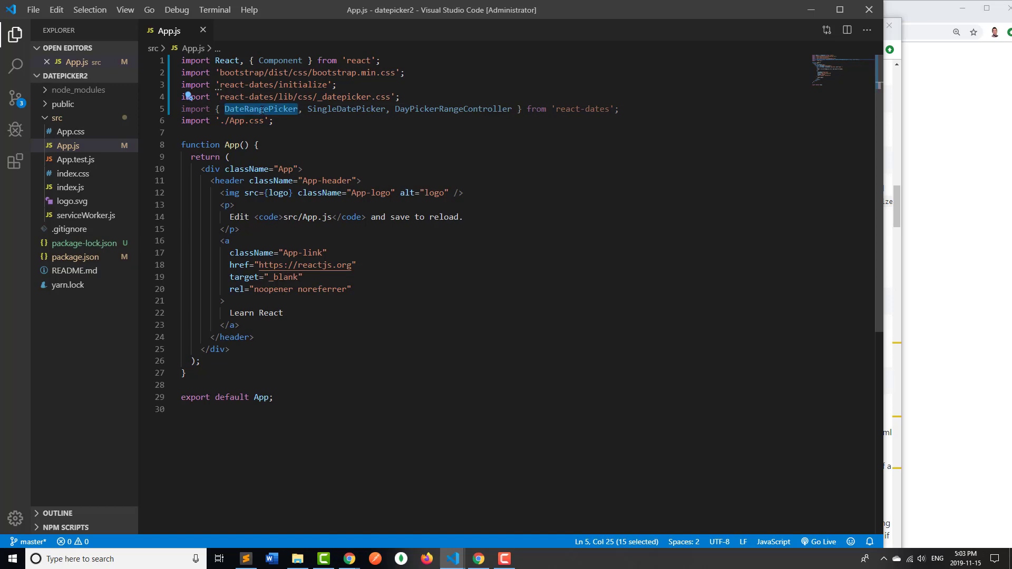
pyautogui.doubleClick(346, 108)
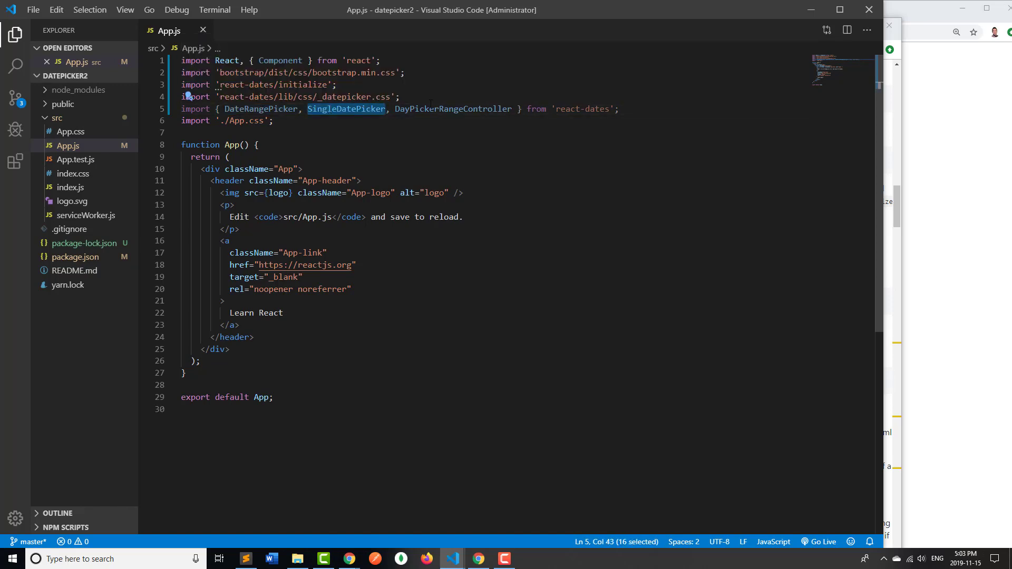
pyautogui.doubleClick(452, 108)
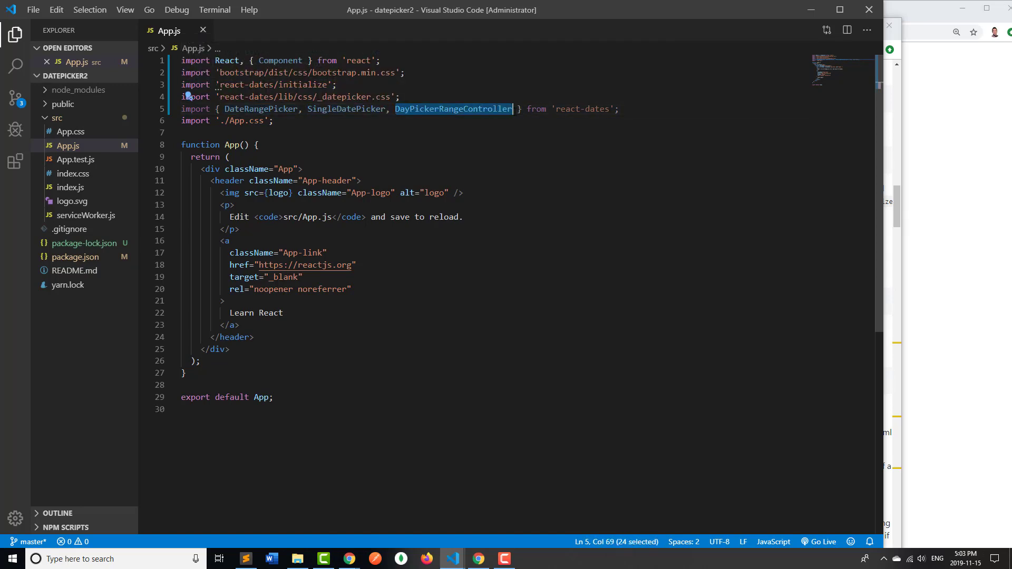
pyautogui.click(520, 109)
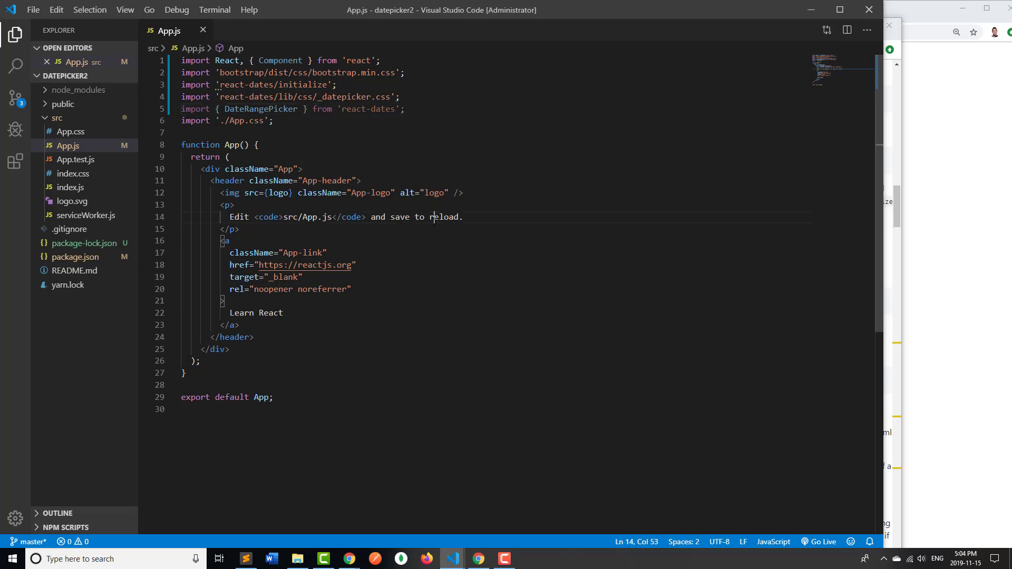
pyautogui.click(405, 109)
pyautogui.write(', SingleDatePicker, DayPickerRangeController')
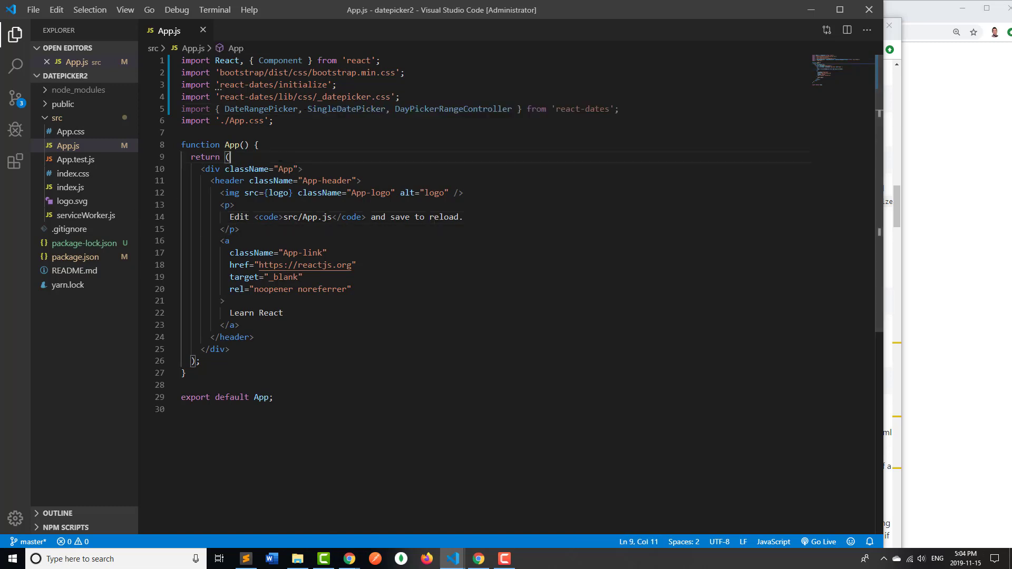
pyautogui.moveTo(452, 558)
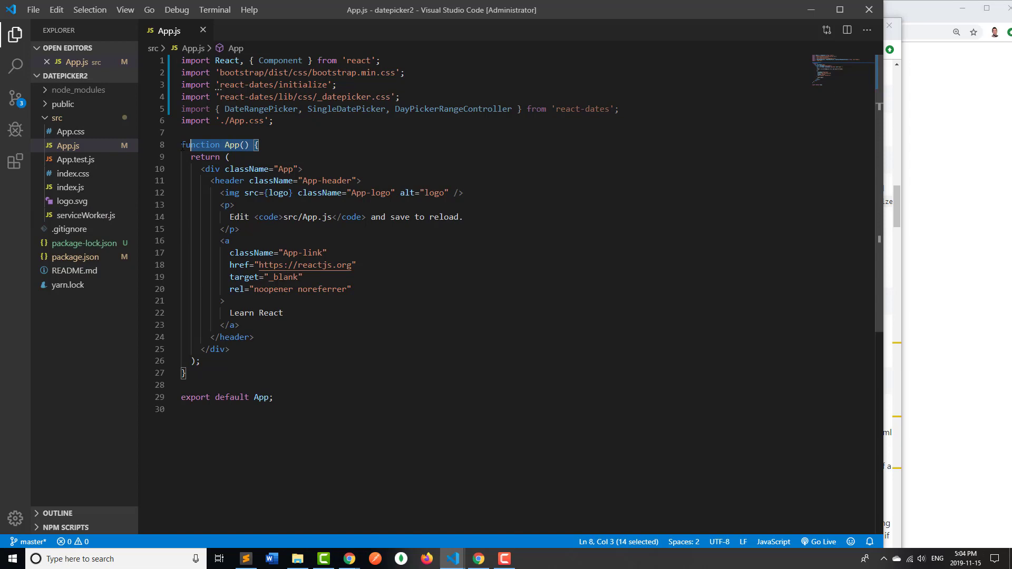
# Replace function App() with class App extends Component, adding a constructor with null startDate and endDate
pyautogui.write('class App extends Component {')
pyautogui.write('endDate: null,')
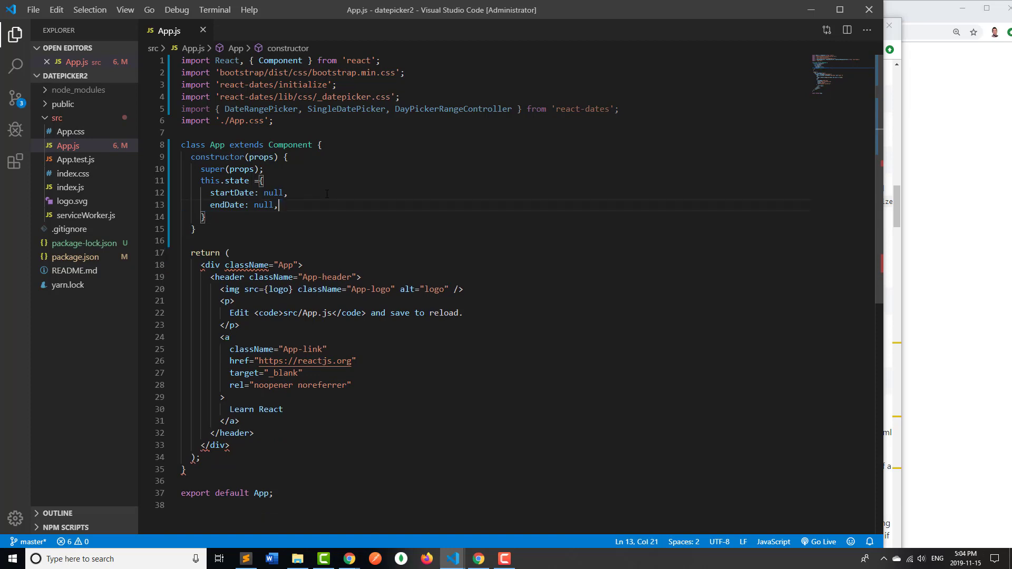
pyautogui.press('Backspace')
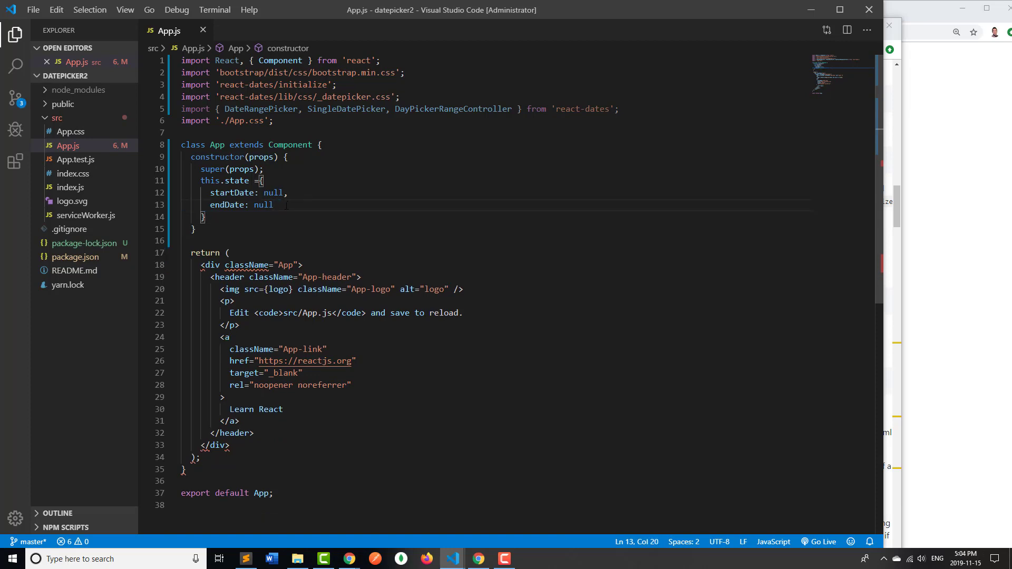
pyautogui.click(273, 192)
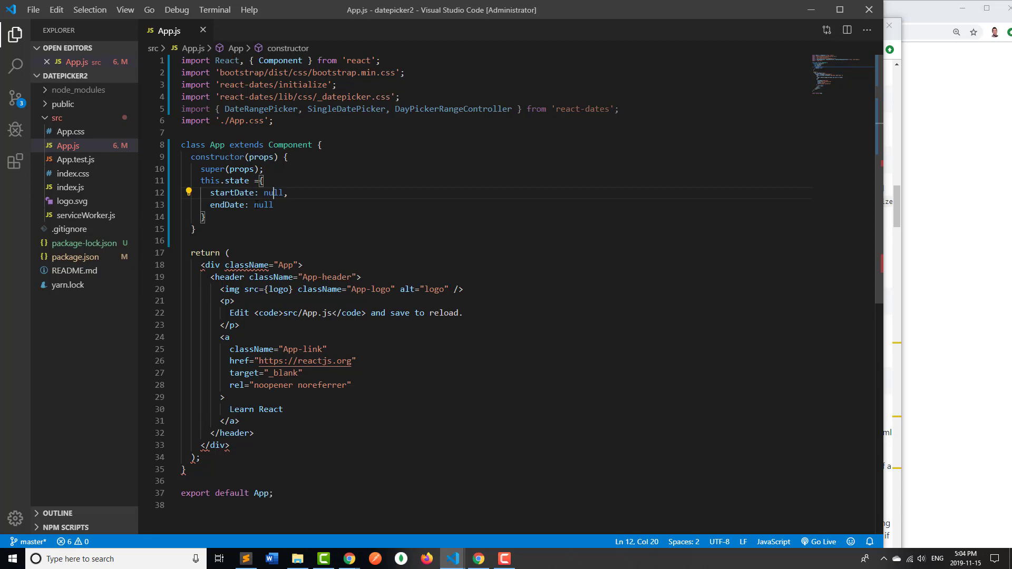
pyautogui.doubleClick(264, 204)
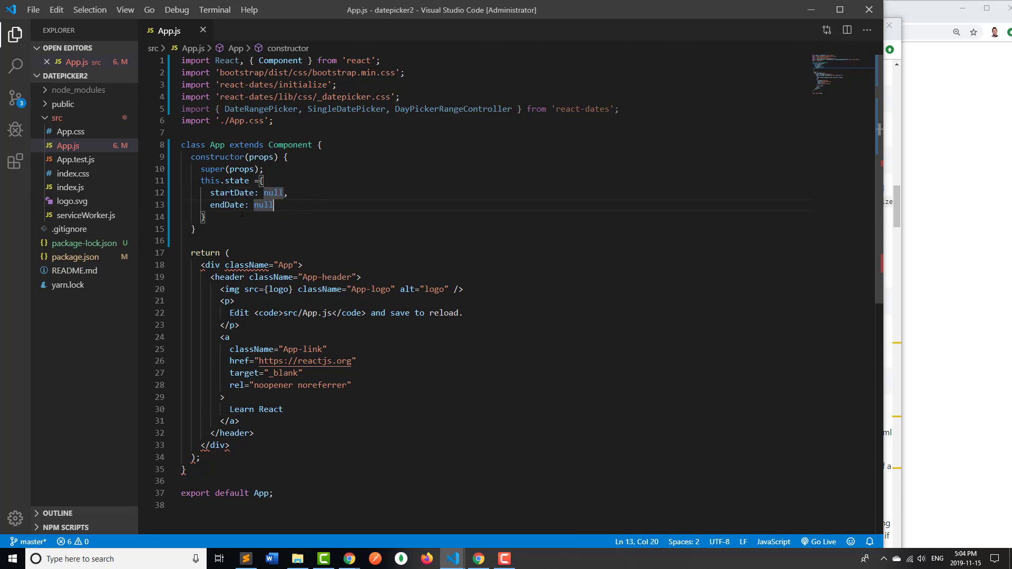
pyautogui.moveTo(274, 204); pyautogui.dragTo(225, 157)
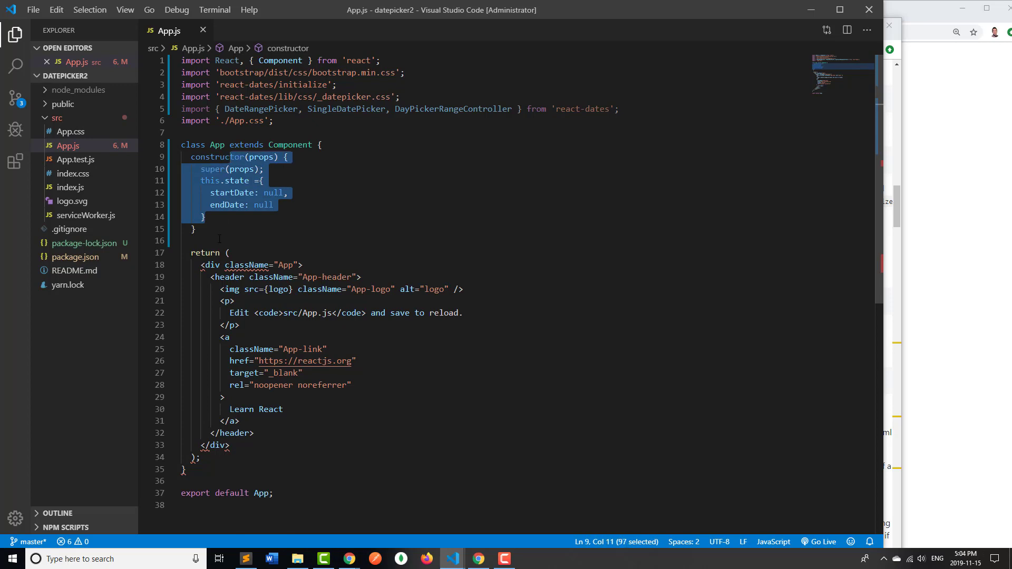
pyautogui.click(195, 228)
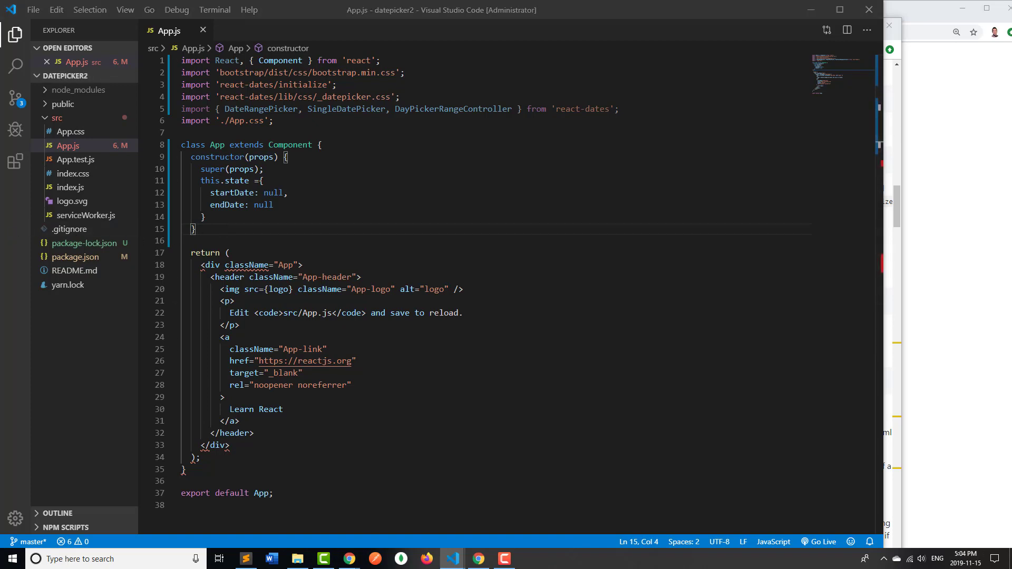
pyautogui.click(314, 360)
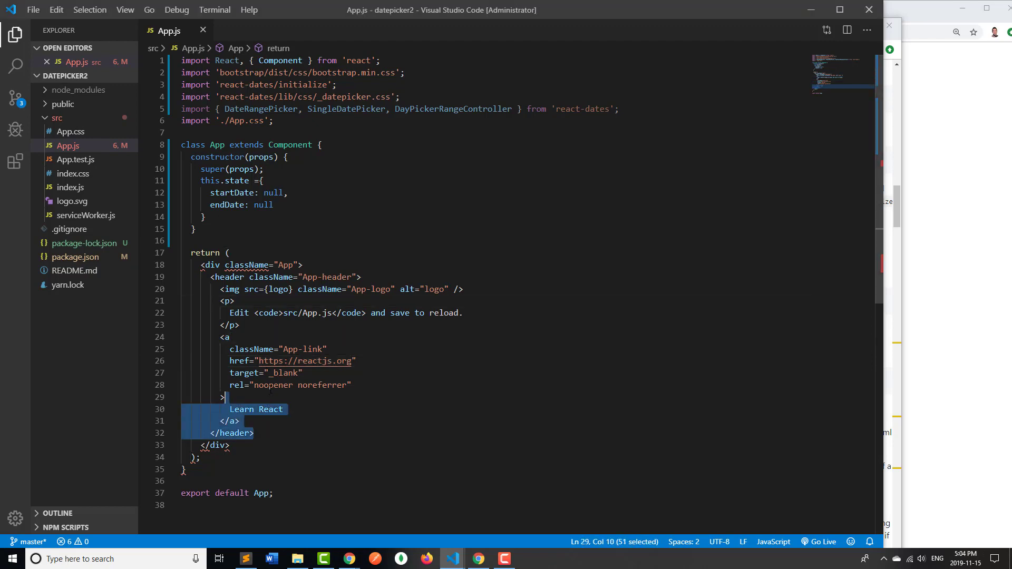
# Delete the header, logo, paragraph and Learn React link markup inside the App div
pyautogui.click(236, 301)
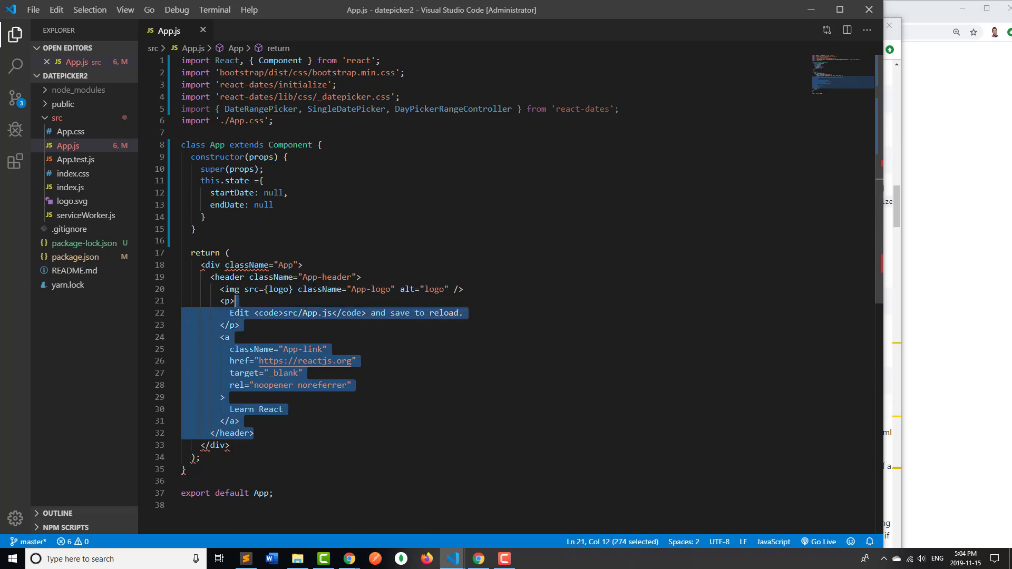
pyautogui.press('Delete')
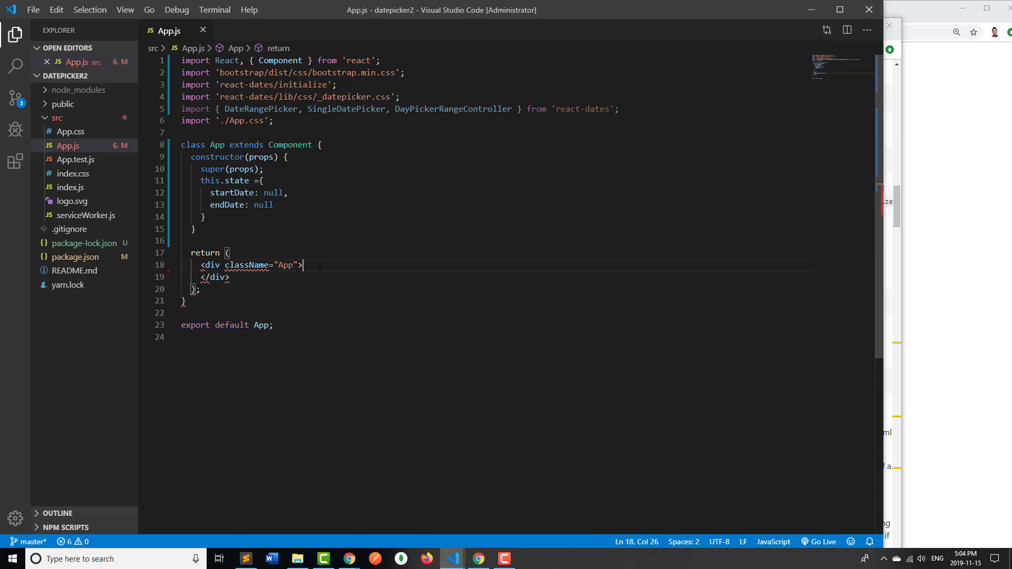
pyautogui.press('enter')
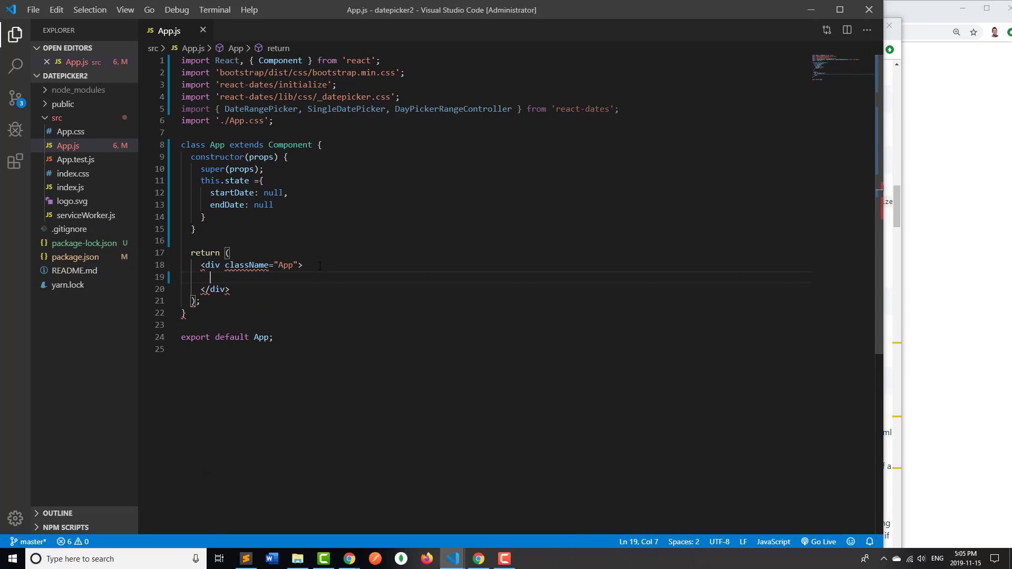
pyautogui.write('<')
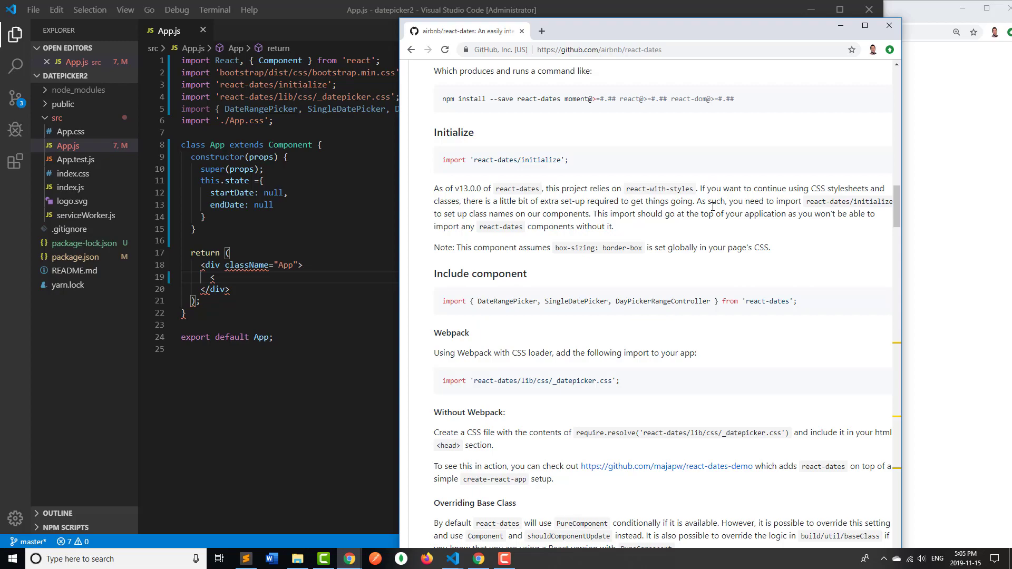
# Scroll the react-dates README to DateRangePicker and copy its minimal setup snippet into App.js
pyautogui.scroll(-3)
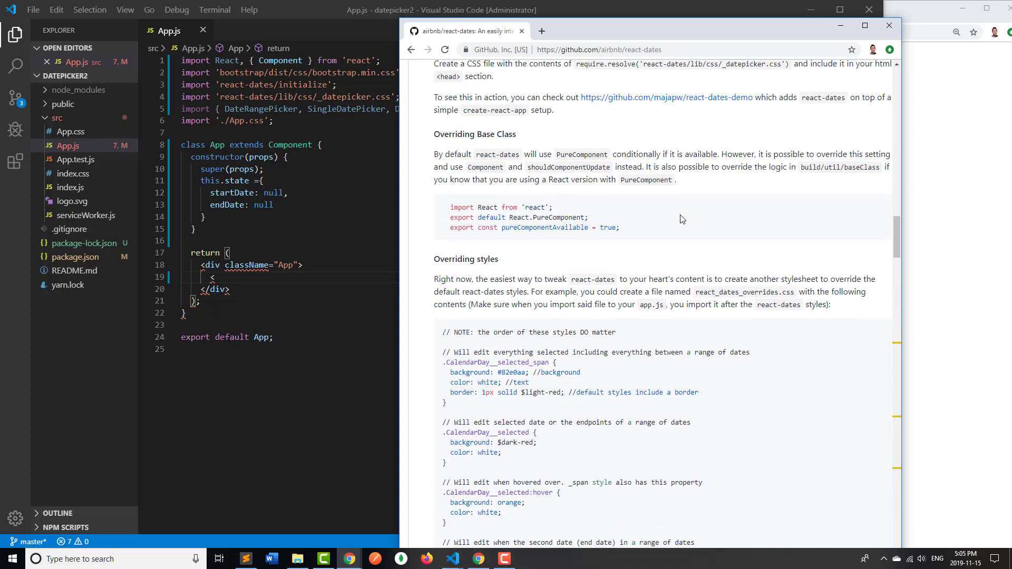
pyautogui.scroll(-3)
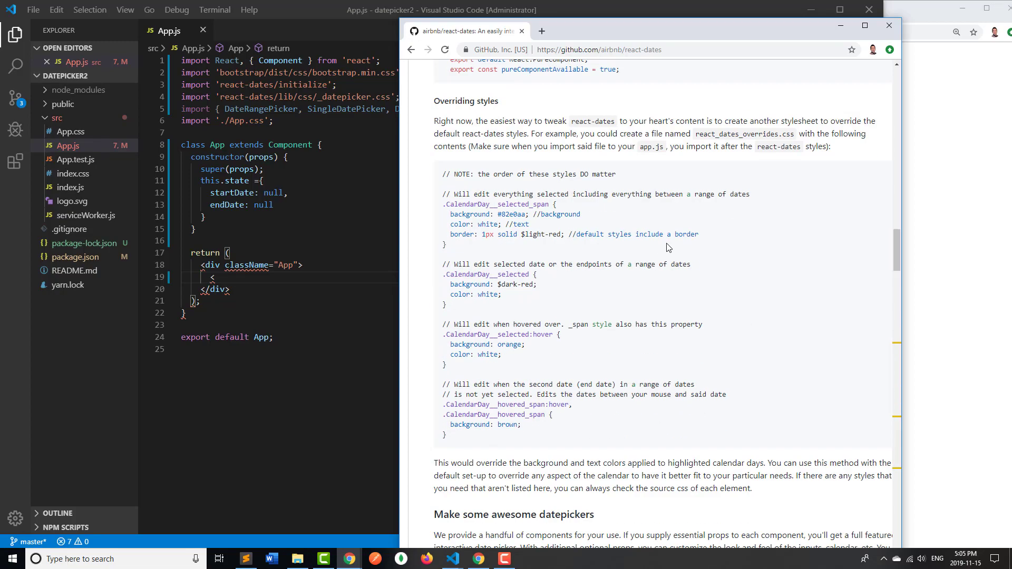
pyautogui.scroll(-3)
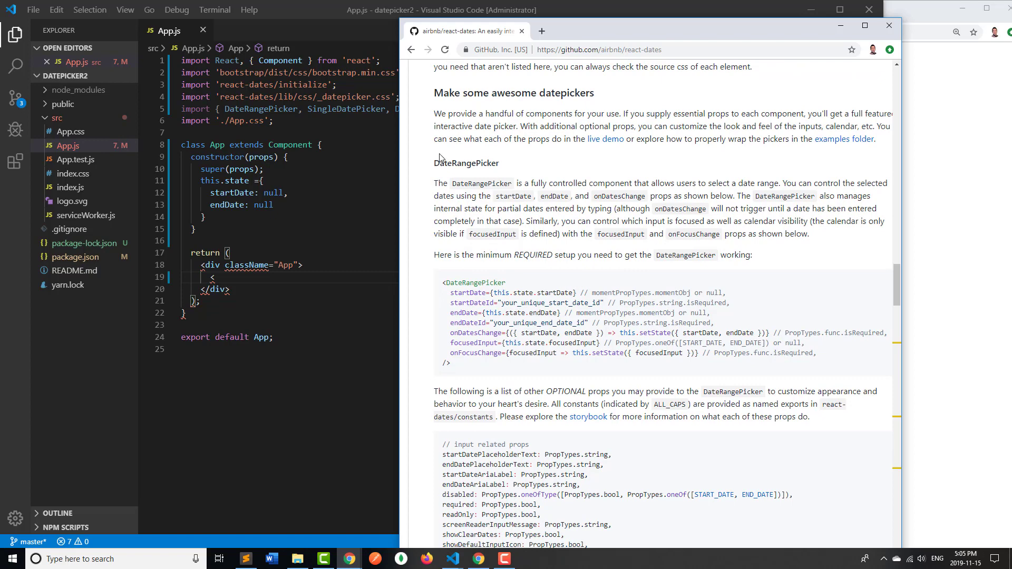
pyautogui.doubleClick(443, 255)
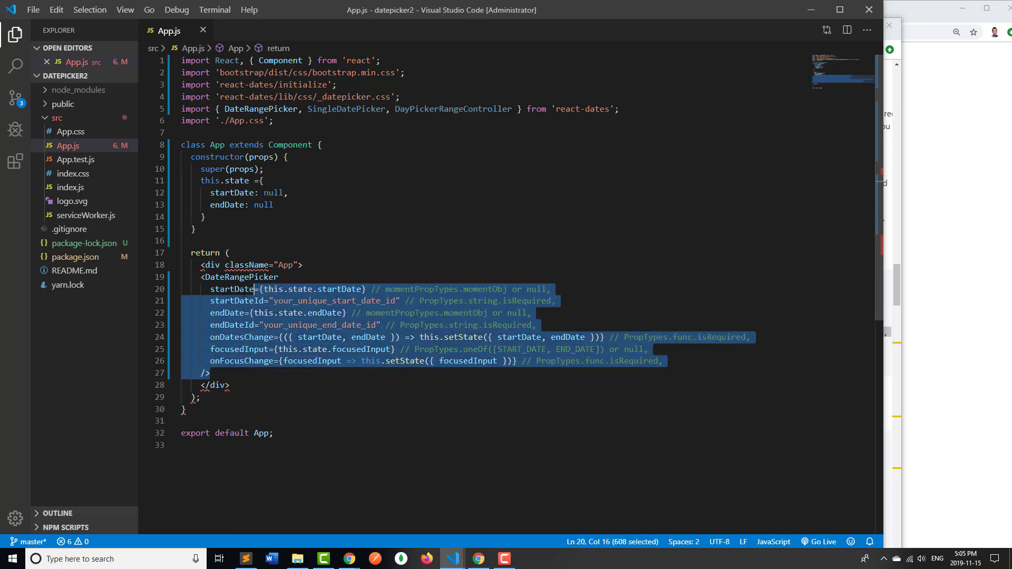
# Deselect the pasted DateRangePicker code and start the dev server with npm start
pyautogui.click(212, 373)
pyautogui.write('render() {')
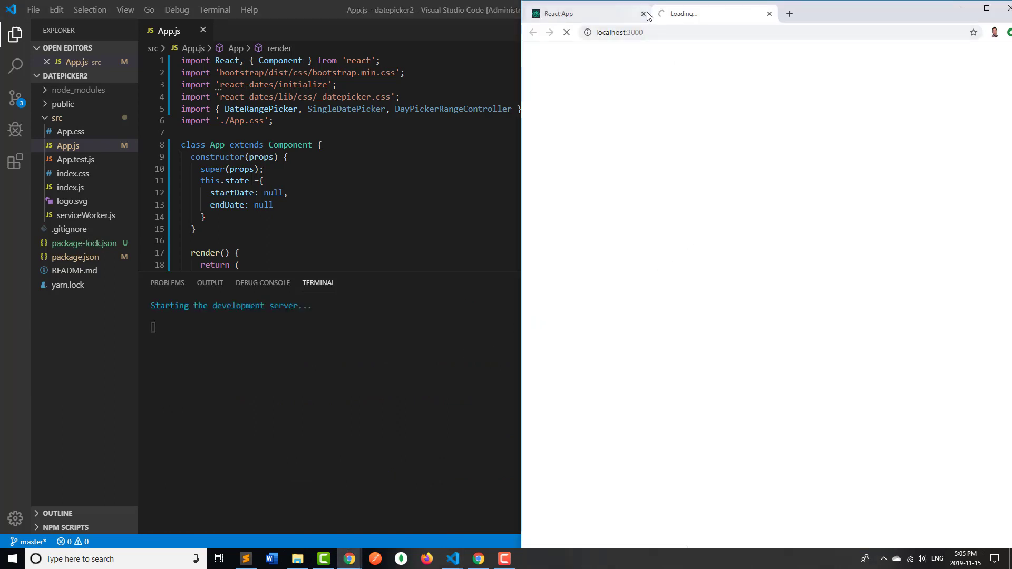
# Confirm the Start Date → End Date picker renders at localhost:3000 in Chrome
pyautogui.click(643, 14)
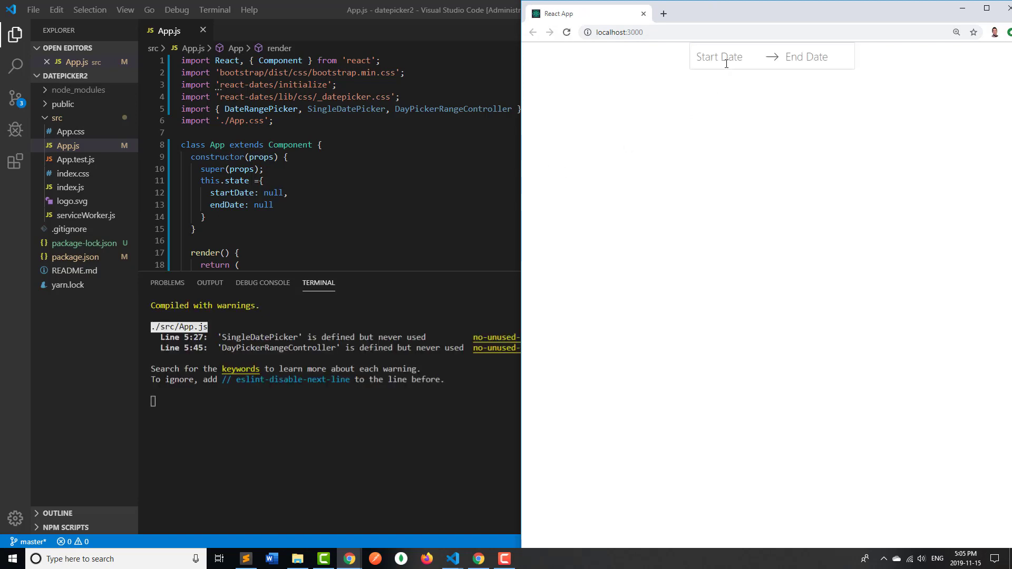
pyautogui.click(718, 57)
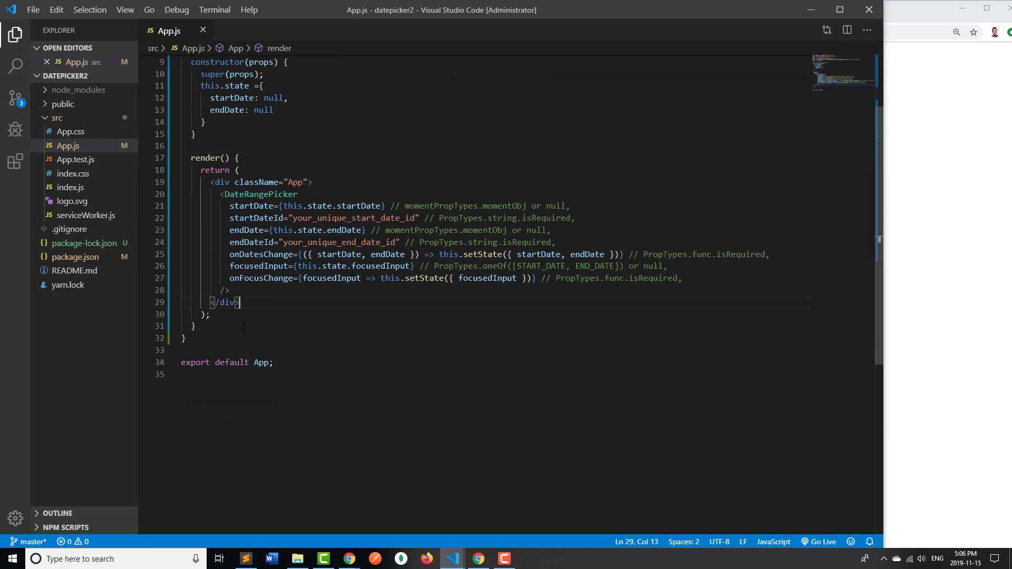
# Add two <br/> tags and buttons calling alertStartDate and alertEndDate below the picker
pyautogui.click(226, 290)
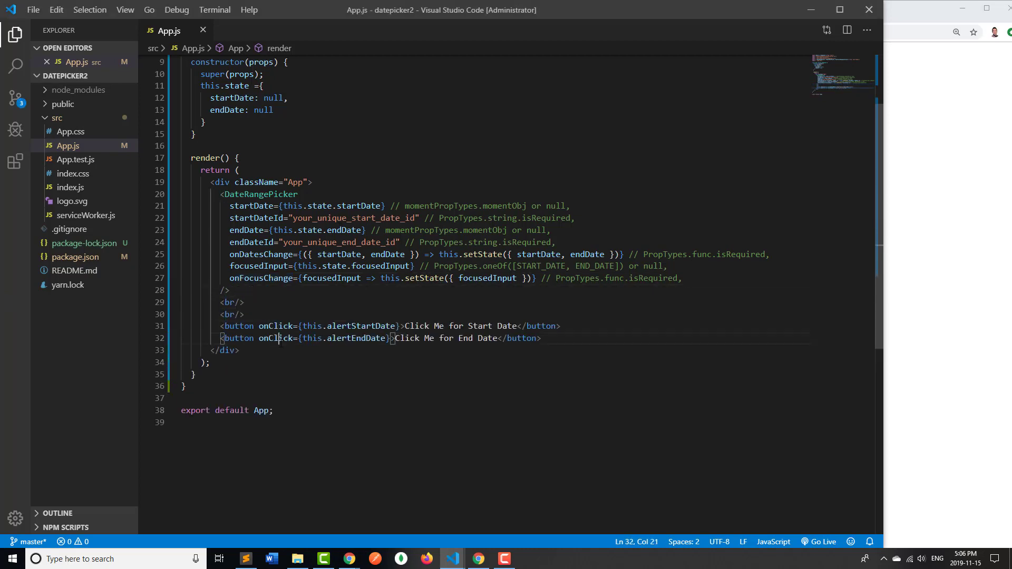
pyautogui.click(353, 325)
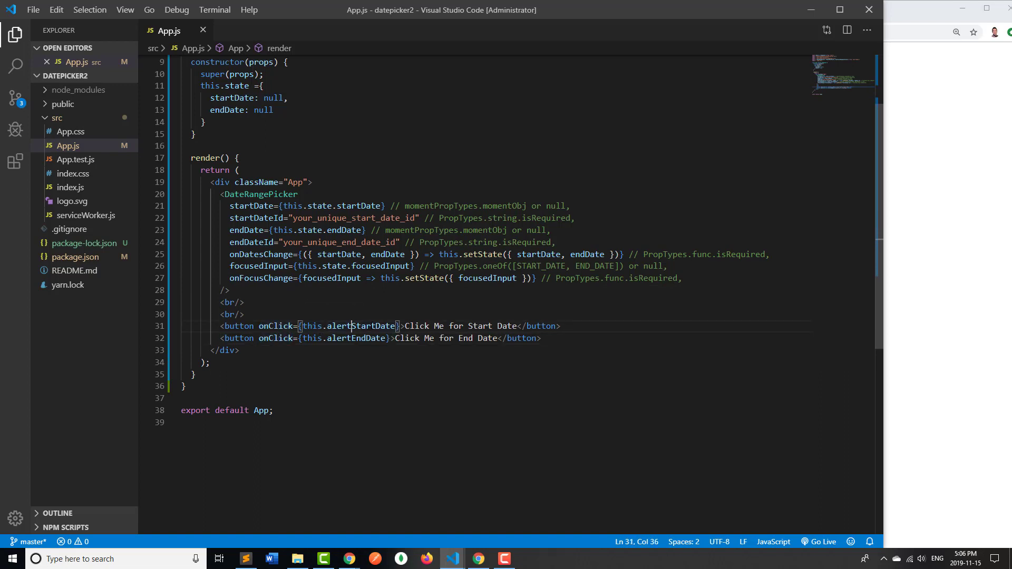
pyautogui.doubleClick(354, 339)
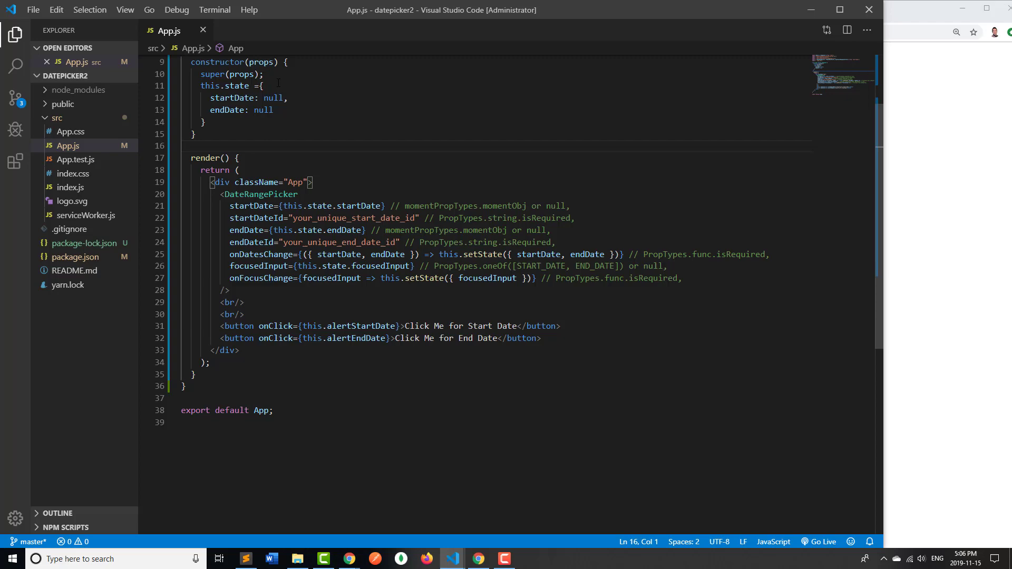
pyautogui.press('enter')
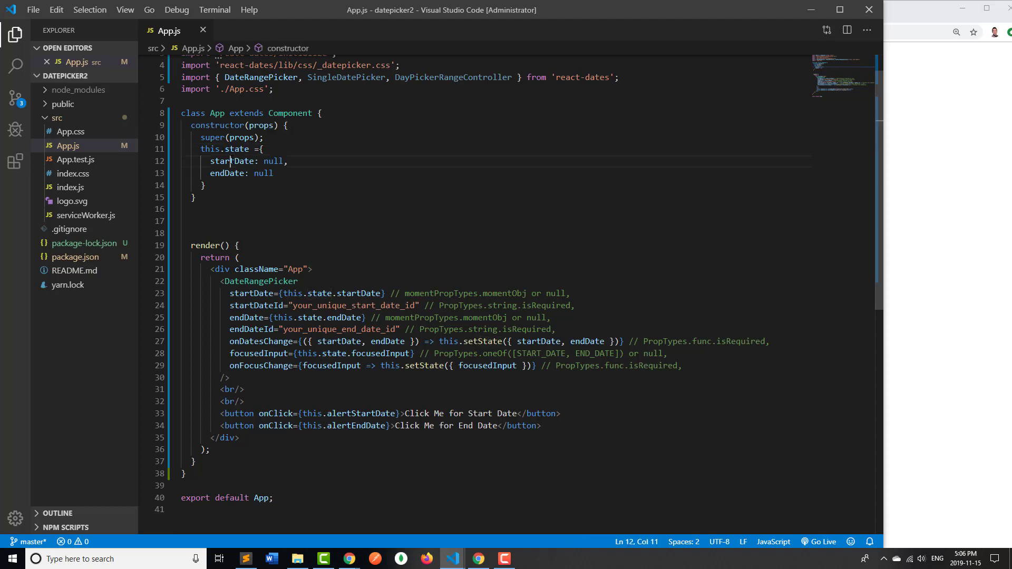
# Above render(), add arrow functions alertStartDate and alertEndDate alerting this.state.startDate and this.state.endDate
pyautogui.click(191, 221)
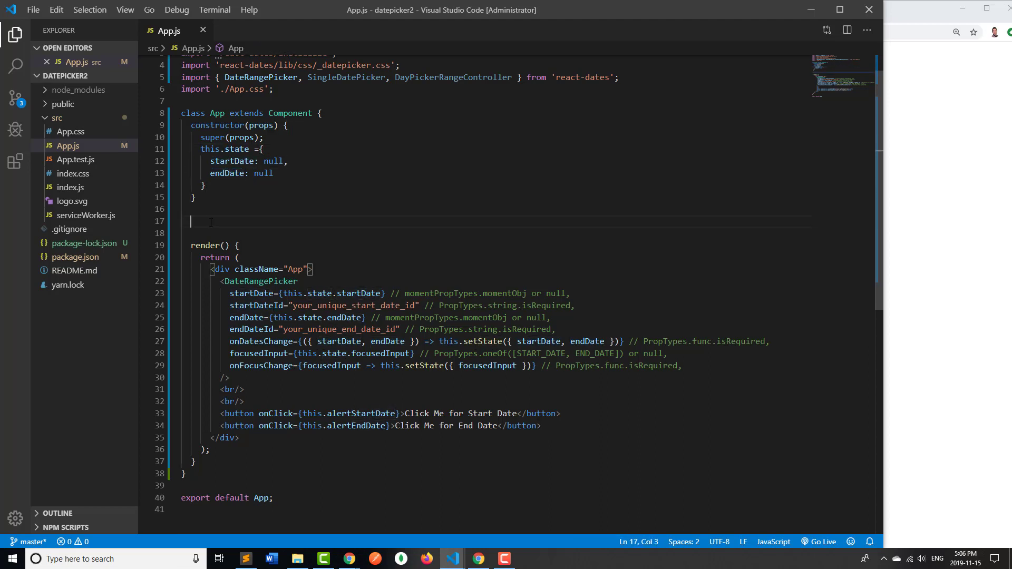
pyautogui.write('aler')
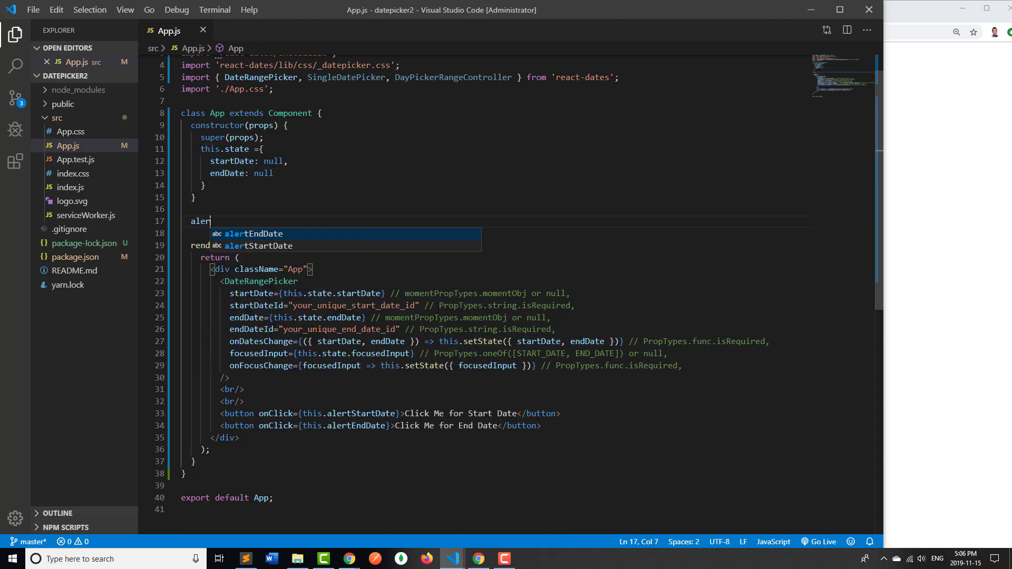
pyautogui.write('tStartDate = (')
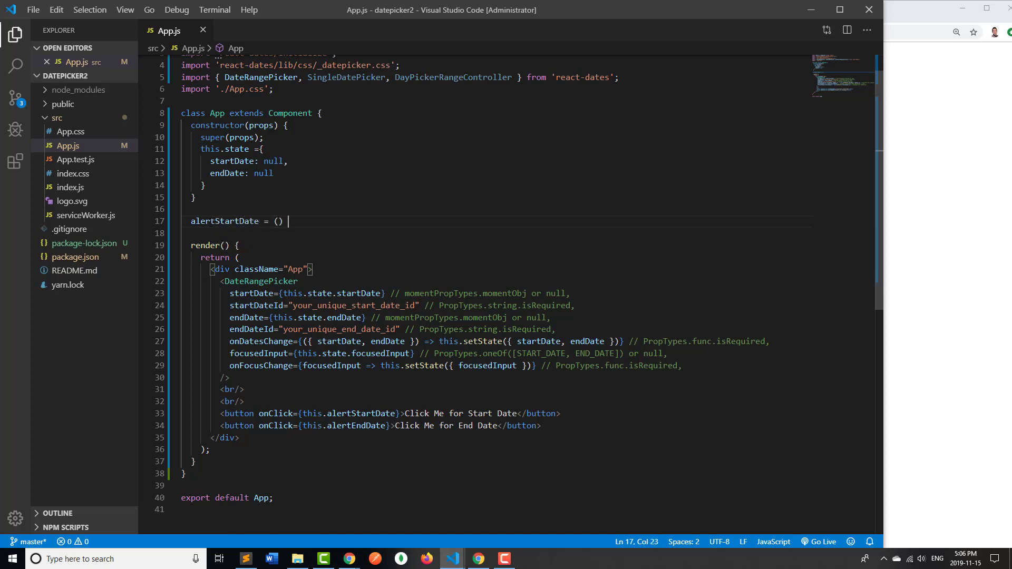
pyautogui.write('=>')
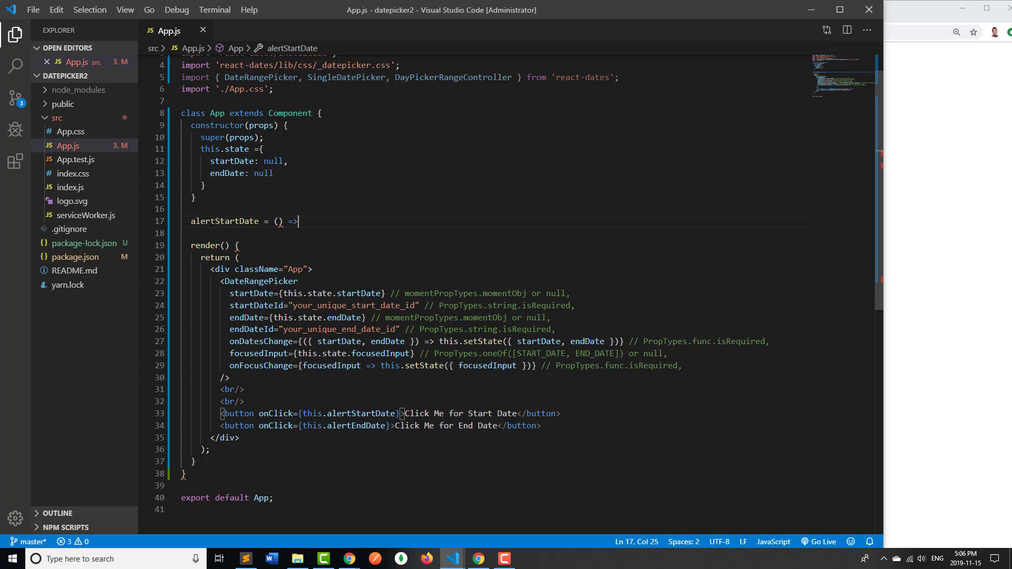
pyautogui.write('{')
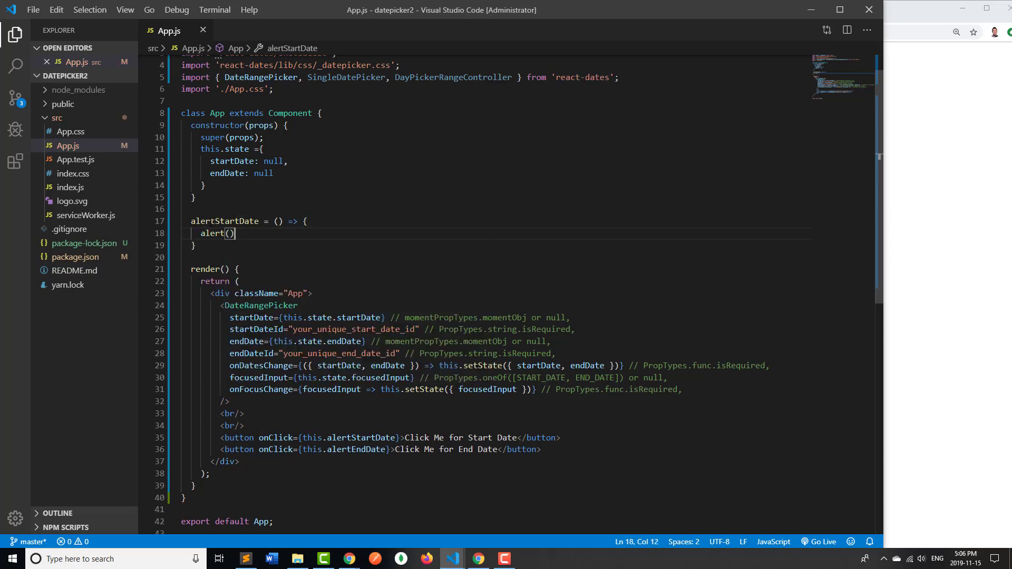
pyautogui.write('this.state.startDate')
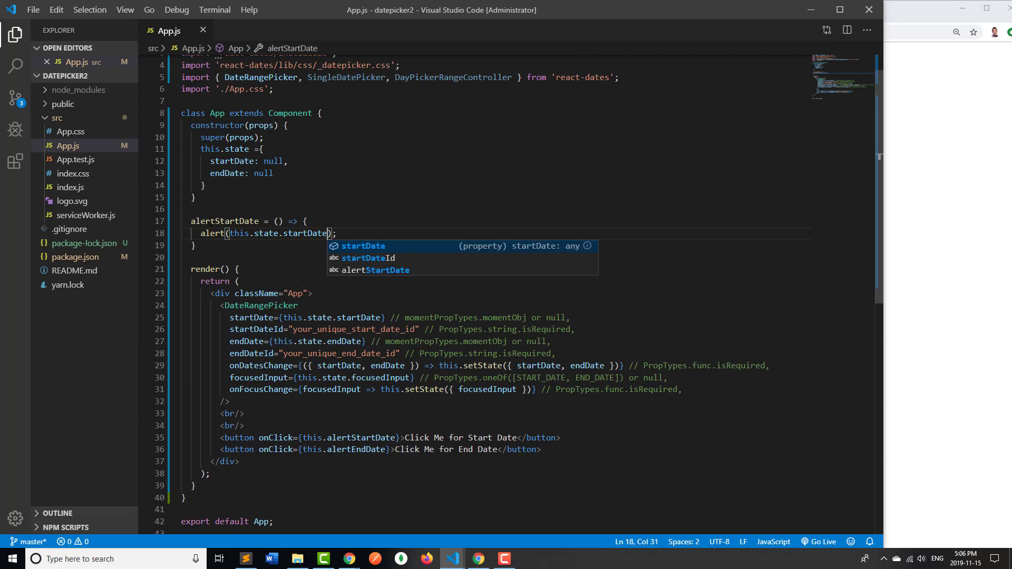
pyautogui.press('Escape')
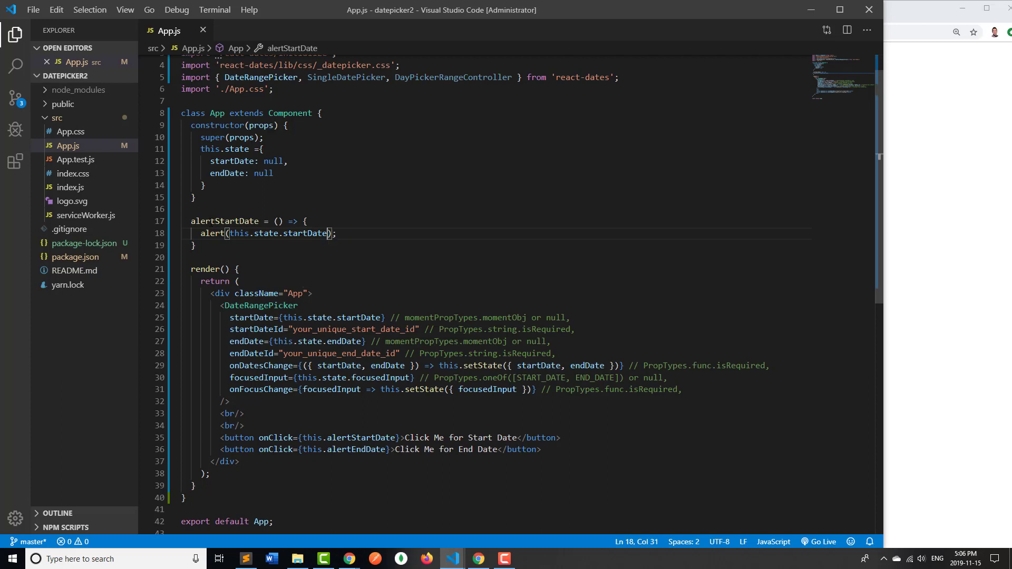
pyautogui.write('alert();')
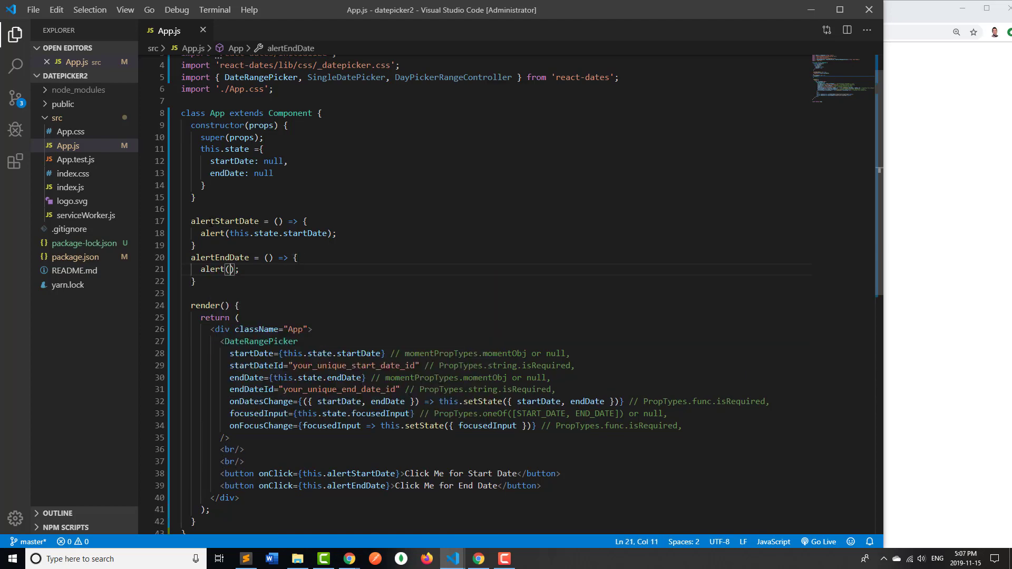
pyautogui.write('this.state.endDate')
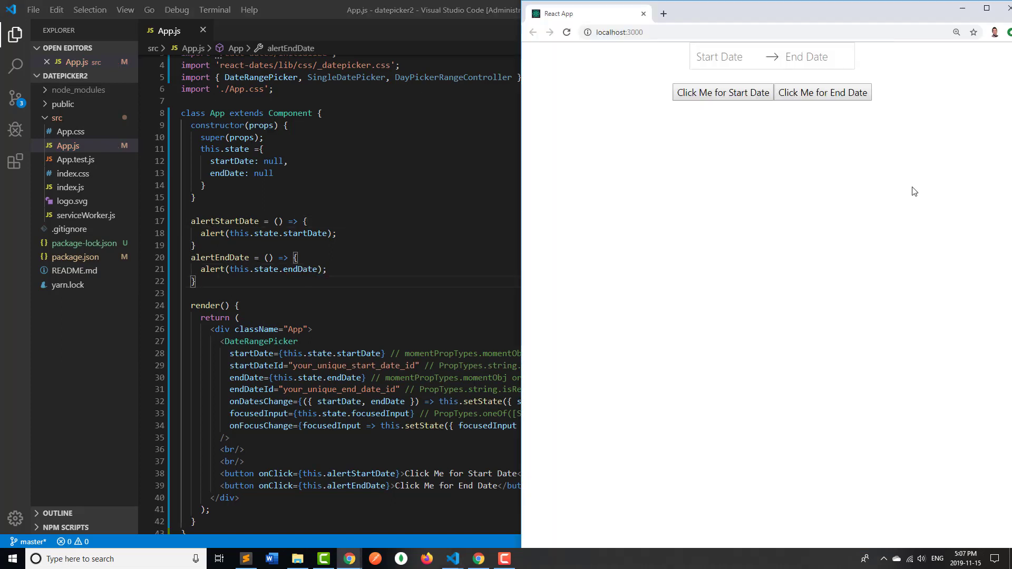
pyautogui.moveTo(808, 158)
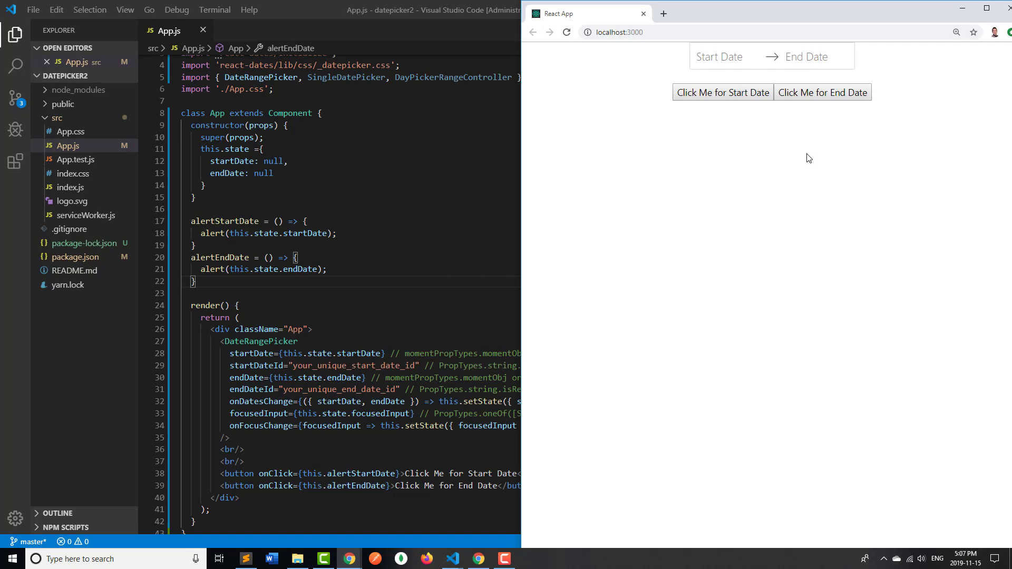
# Pick the Nov 23 to Nov 29, 2019 range, then trigger and dismiss both date alerts
pyautogui.click(724, 57)
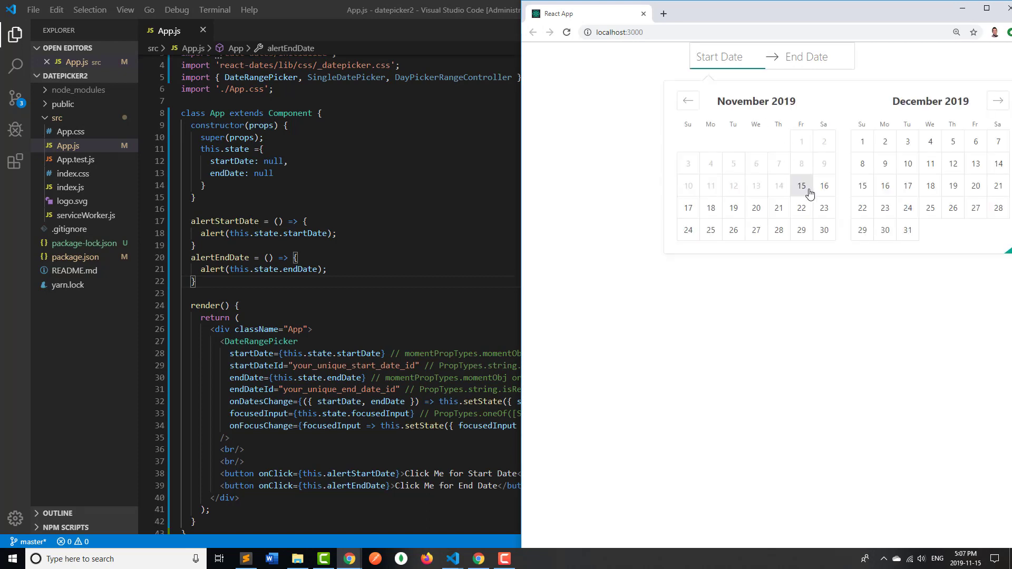
pyautogui.click(823, 207)
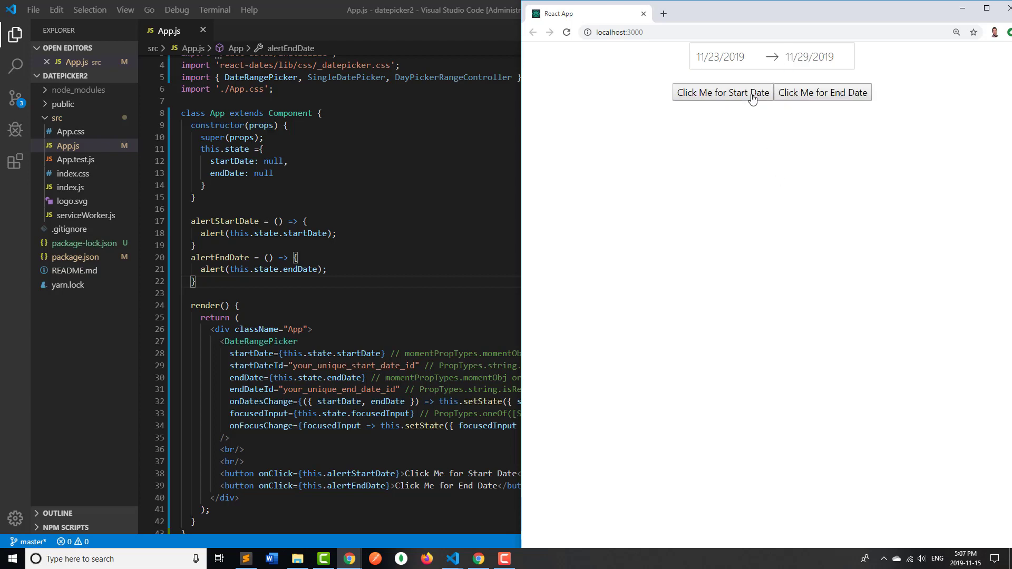
pyautogui.click(723, 92)
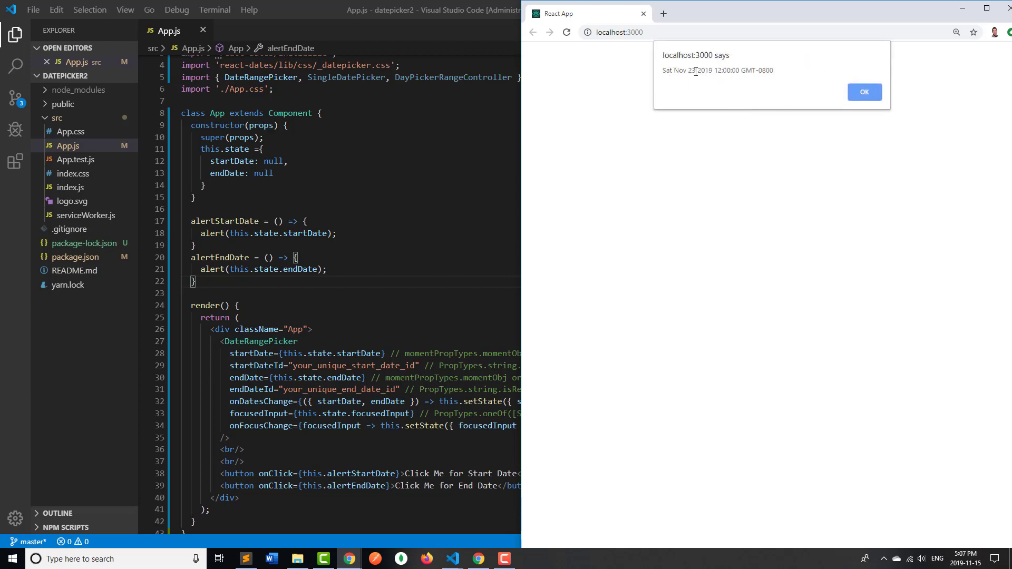
pyautogui.click(865, 91)
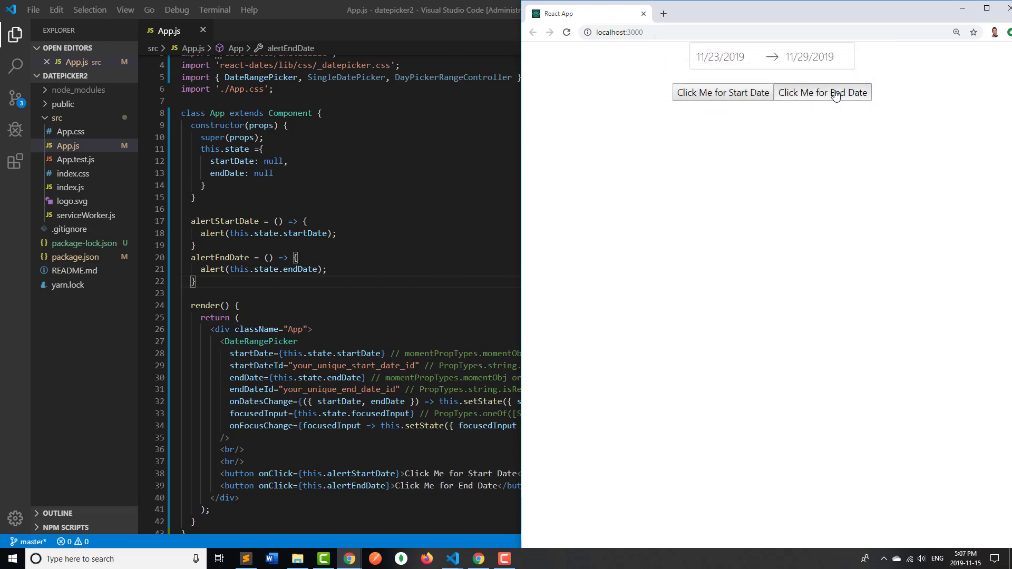
pyautogui.click(823, 92)
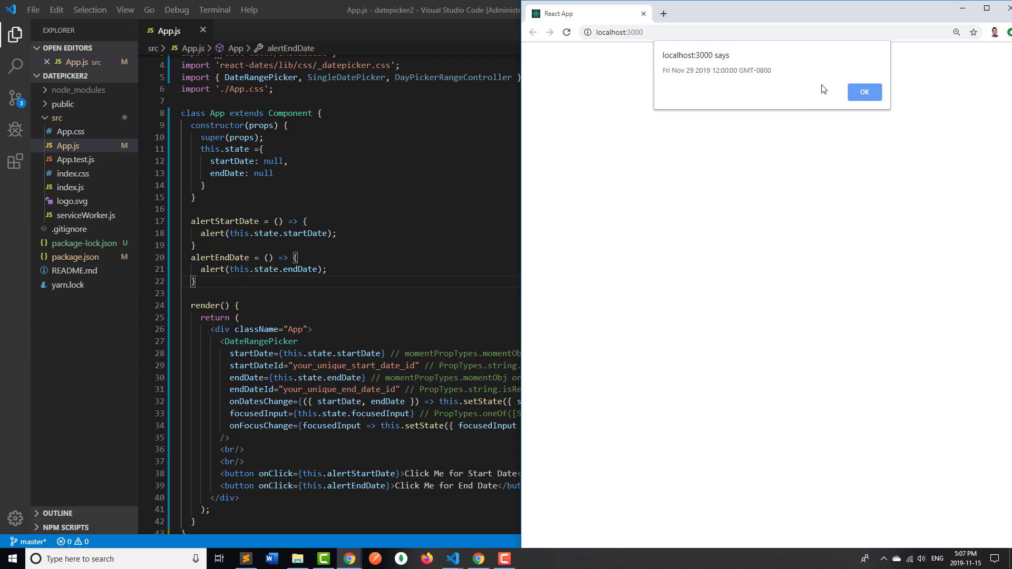
pyautogui.click(863, 92)
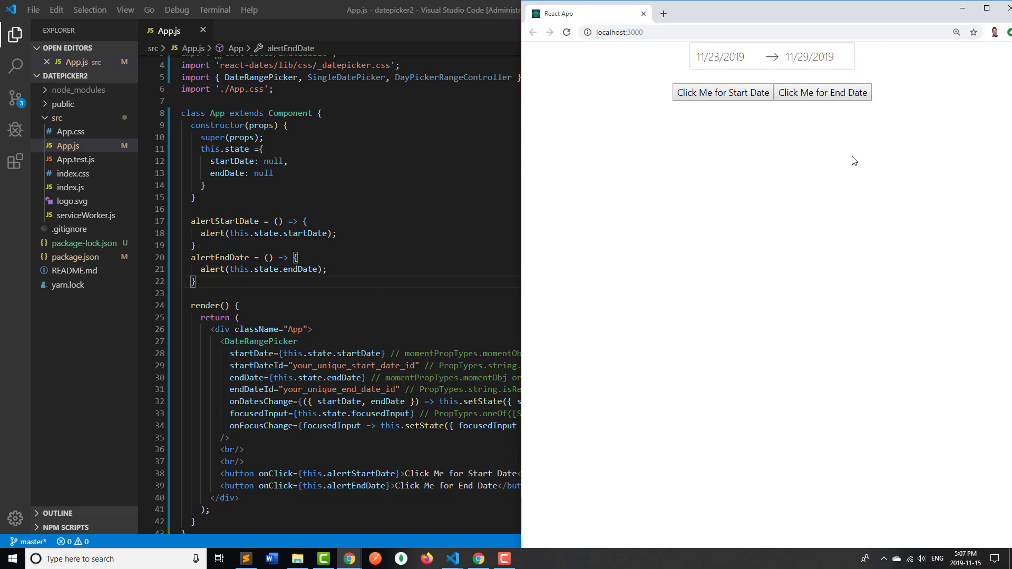
pyautogui.moveTo(834, 186)
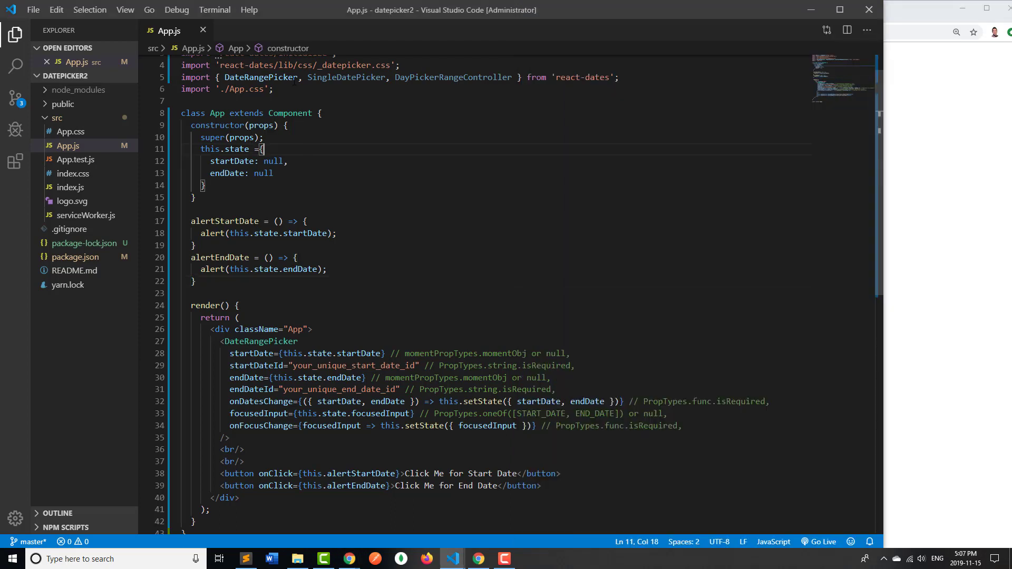
# Select the SingleDatePicker and DateRangePicker names to swap in DayPickerRangeController
pyautogui.doubleClick(347, 77)
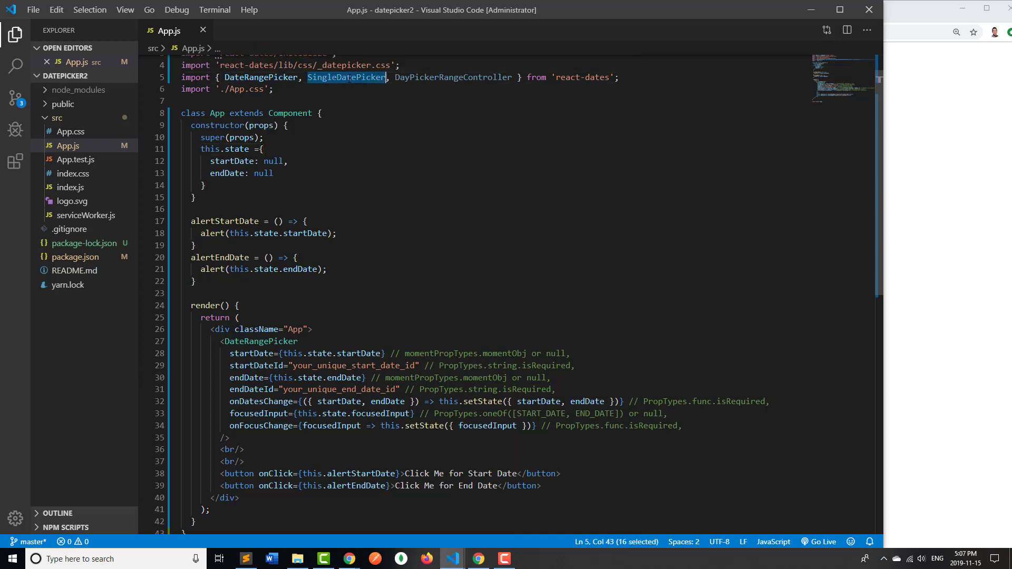
pyautogui.doubleClick(261, 341)
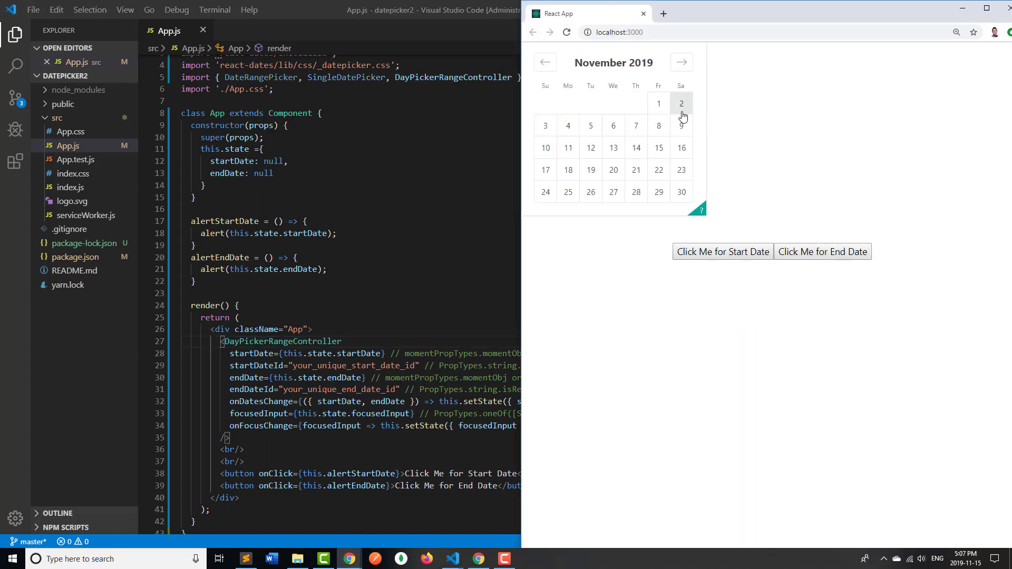
pyautogui.moveTo(613, 170)
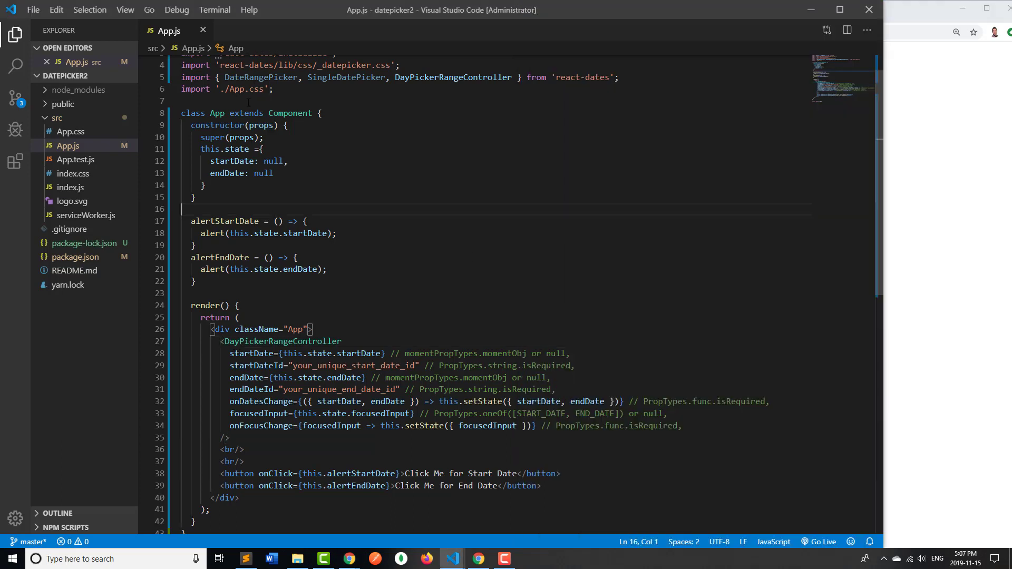
# Swap the tag back to DateRangePicker and confirm the end-date alert shows Dec 10, 2019
pyautogui.doubleClick(260, 77)
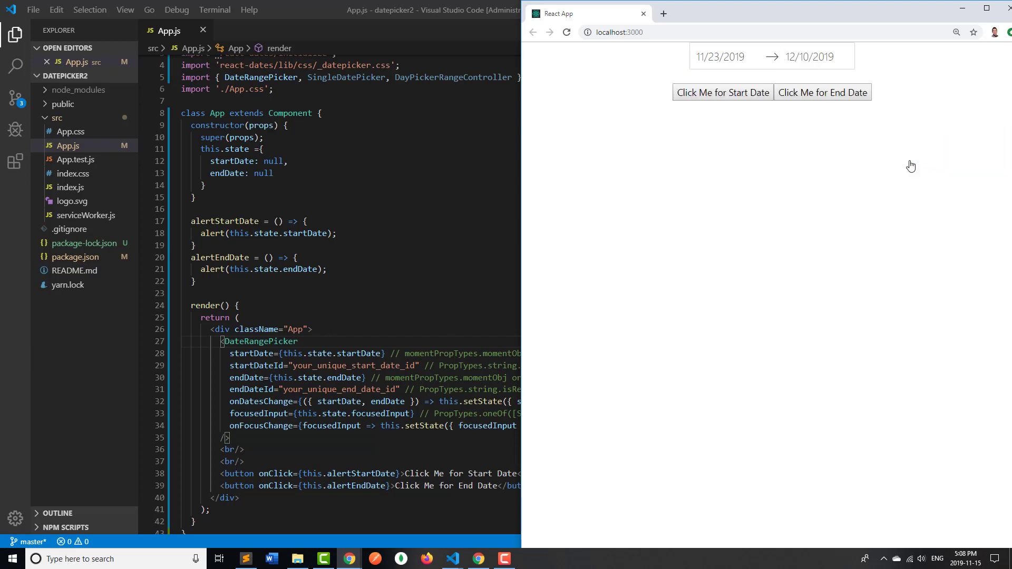
pyautogui.click(722, 92)
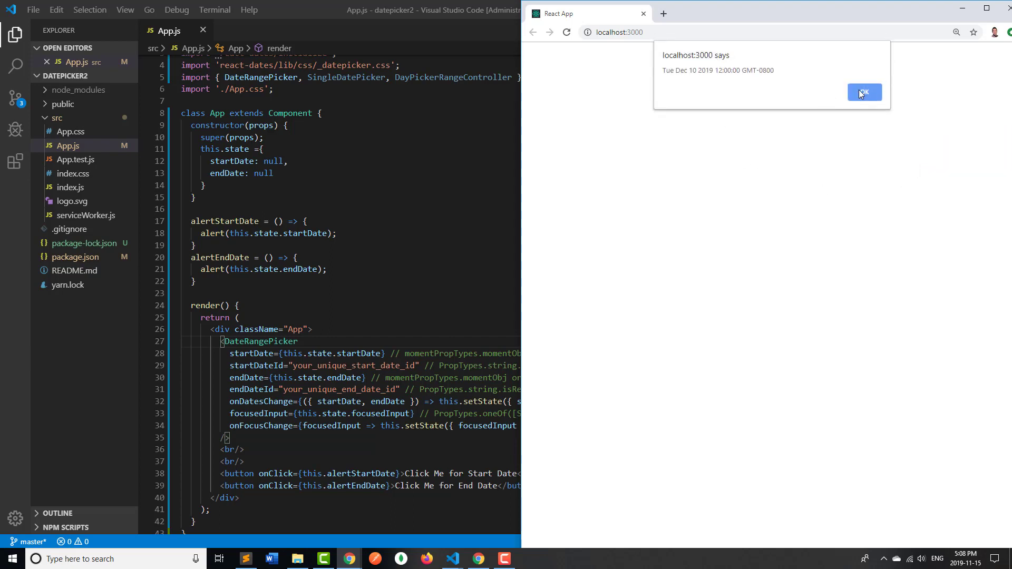
pyautogui.click(865, 93)
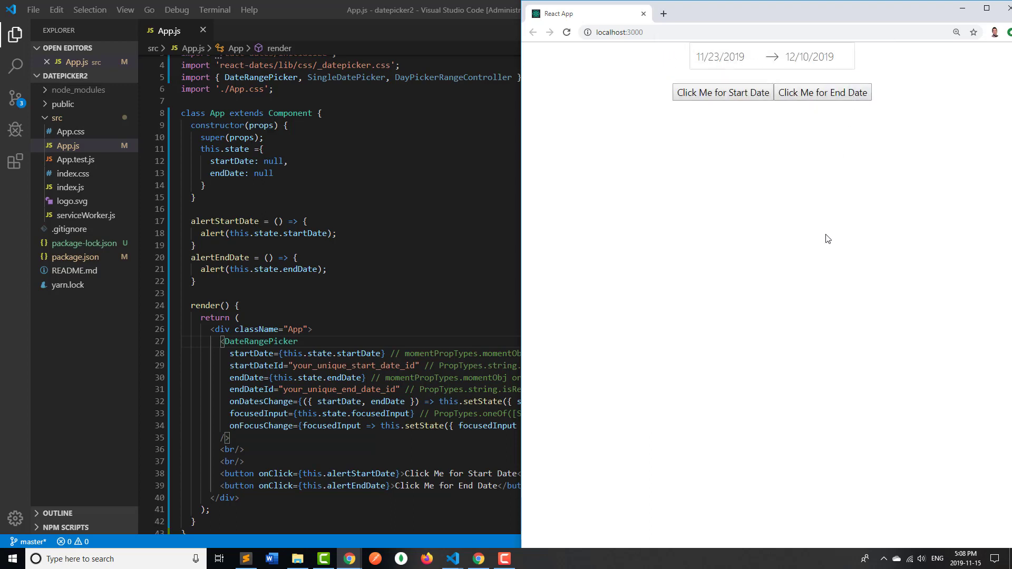
pyautogui.moveTo(821, 238)
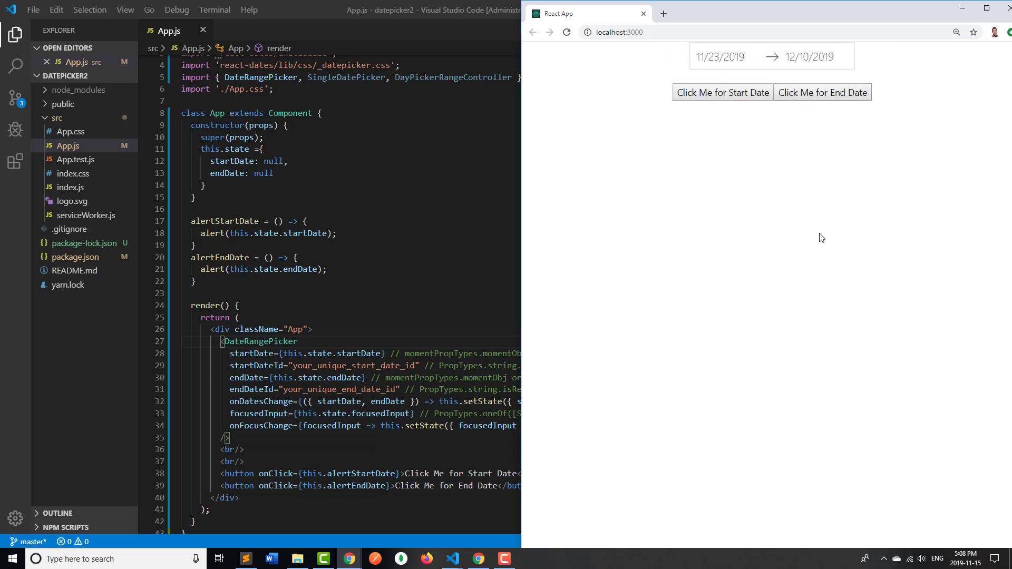